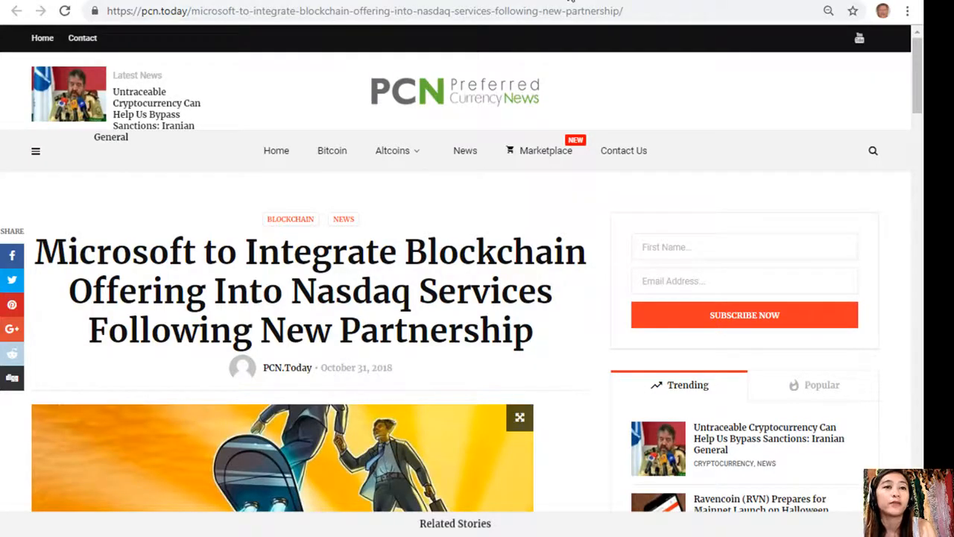
mouse_move(584, 185)
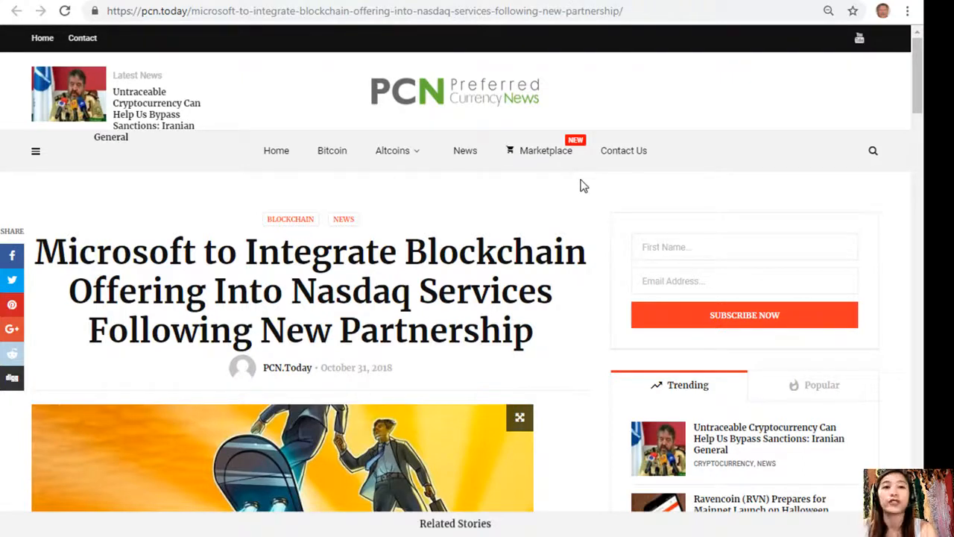
Step: Scroll down through the page toward the subscribe section
scroll(down, 3)
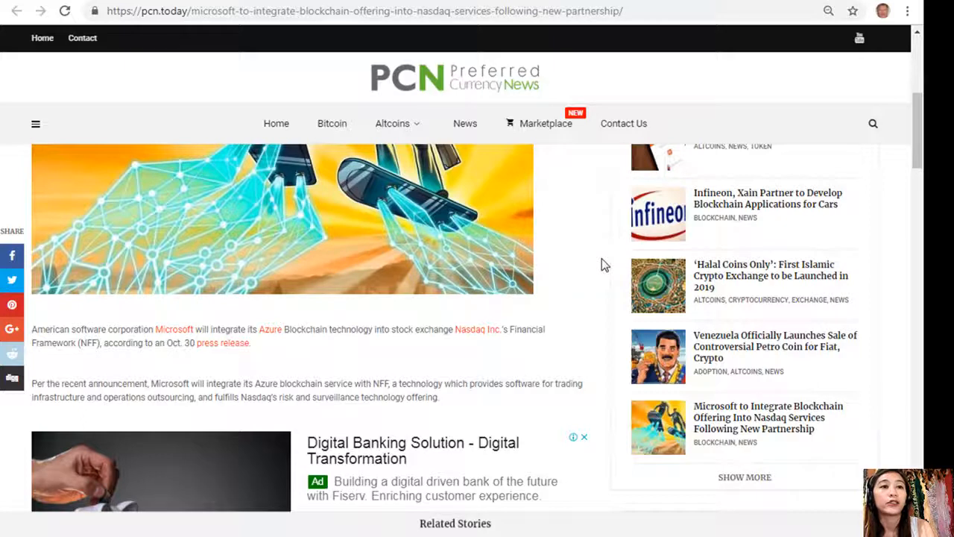
scroll(down, 3)
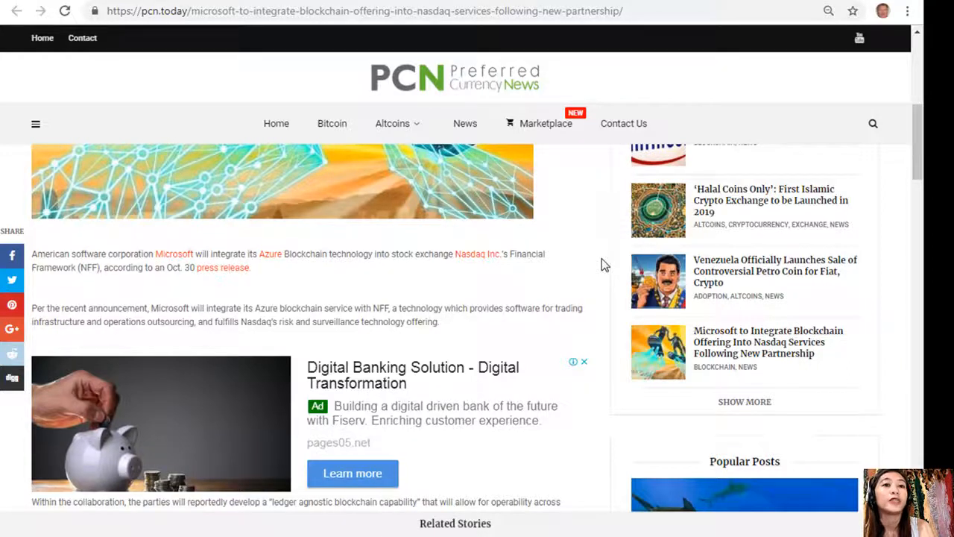
scroll(down, 3)
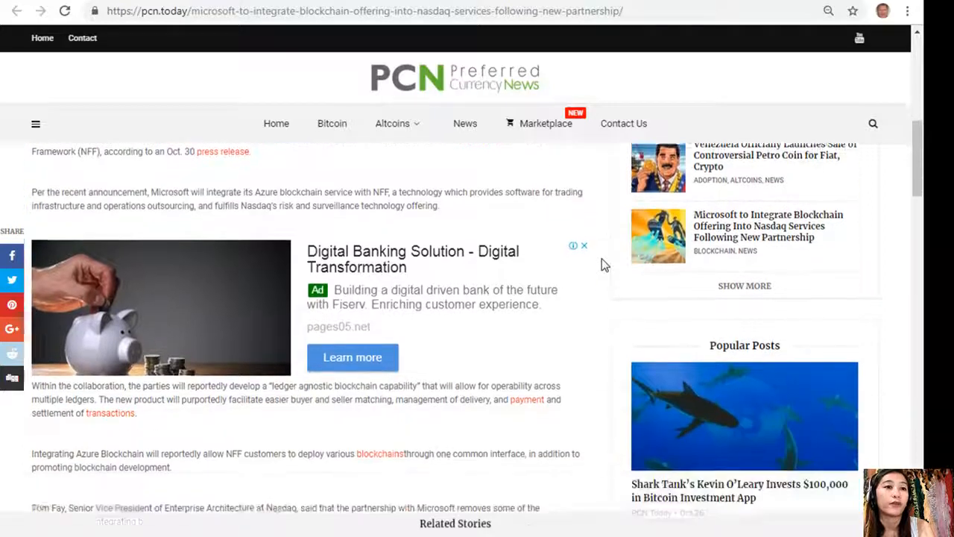
scroll(down, 3)
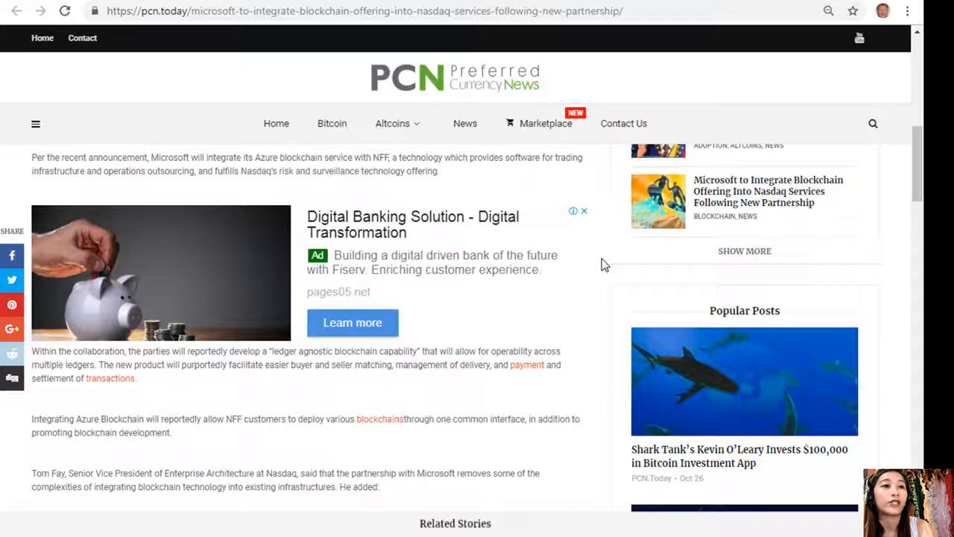
scroll(down, 3)
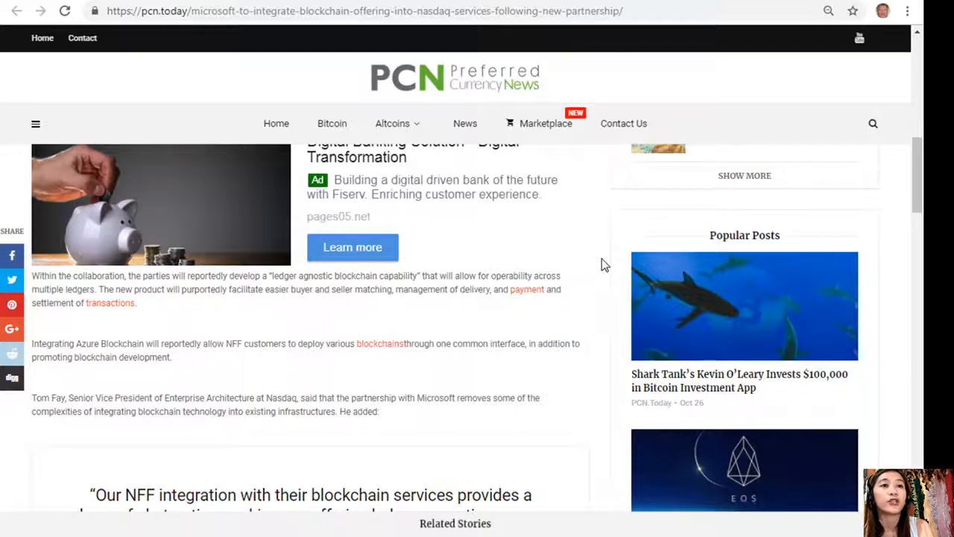
scroll(down, 3)
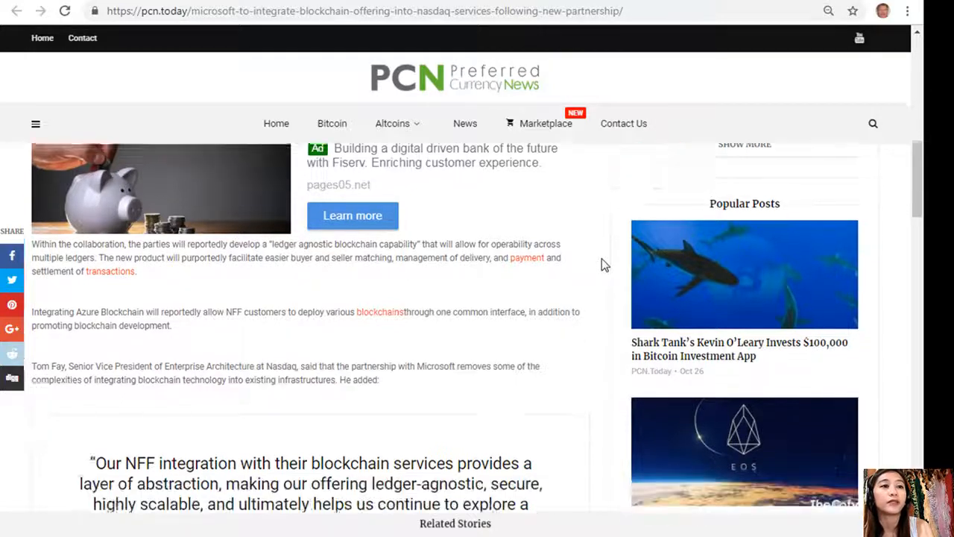
scroll(down, 3)
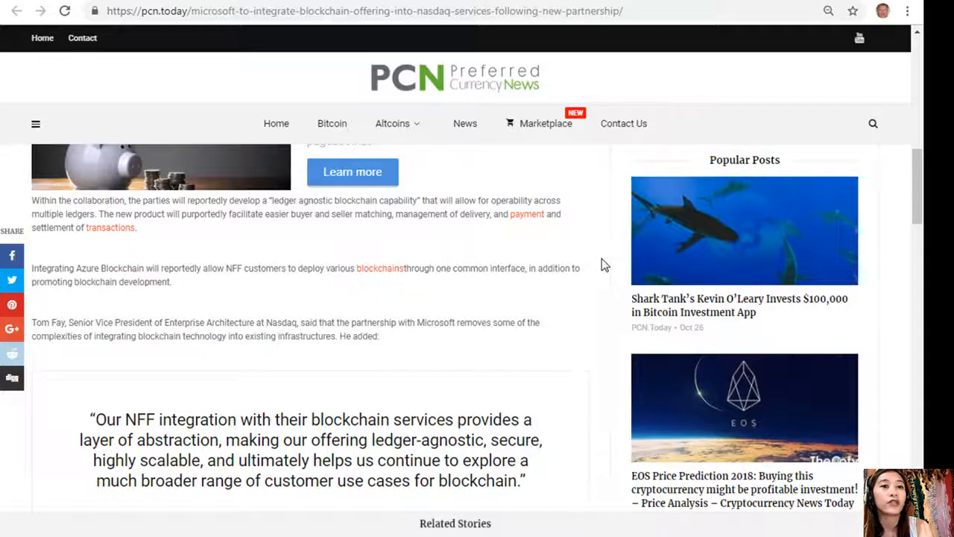
scroll(down, 3)
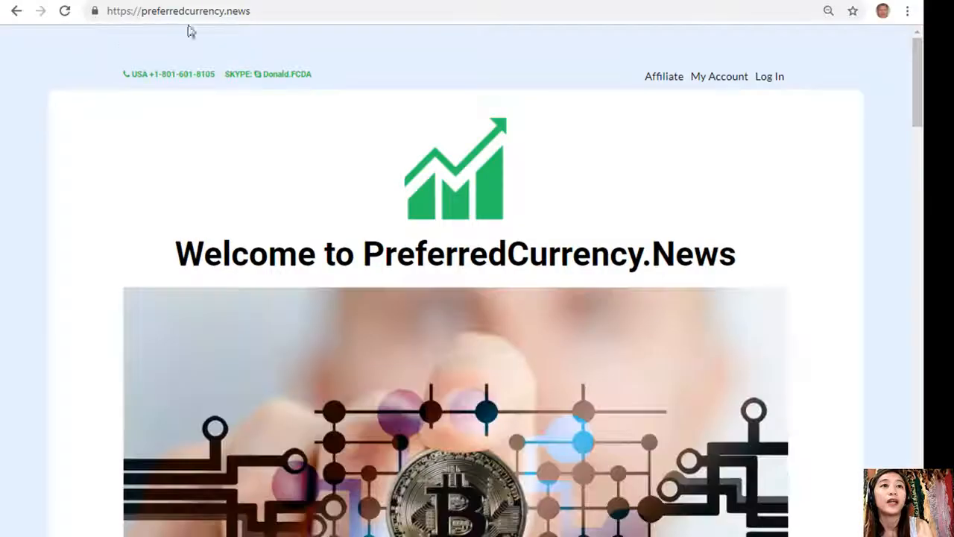
Step: Go via the address bar to the AWeber archive of the 01 November 2018 PreferredCurrency.News newsletter
click(194, 11)
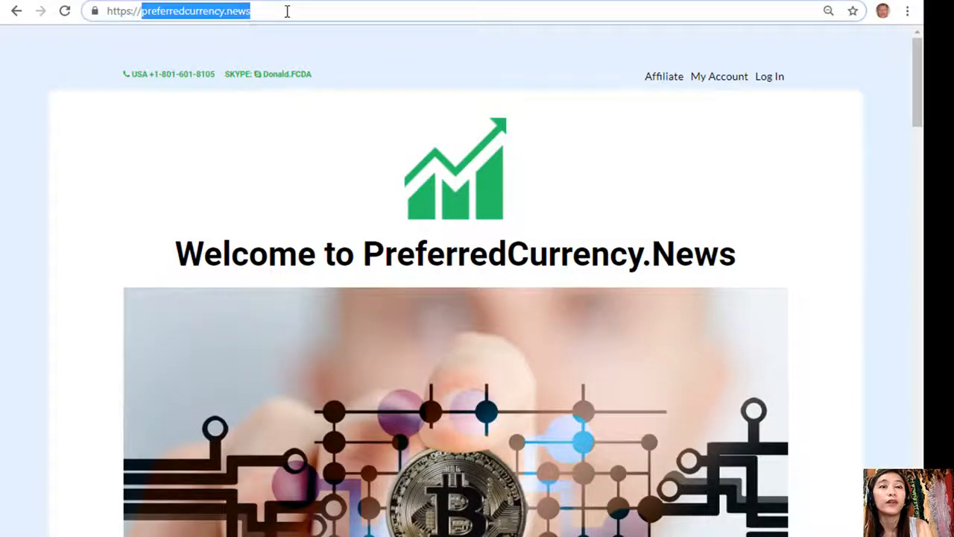
scroll(down, 3)
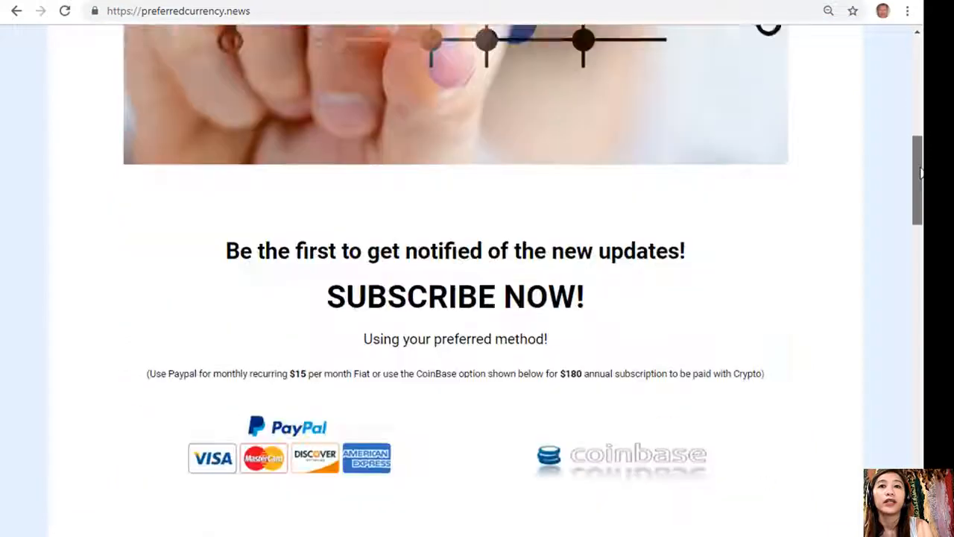
scroll(down, 3)
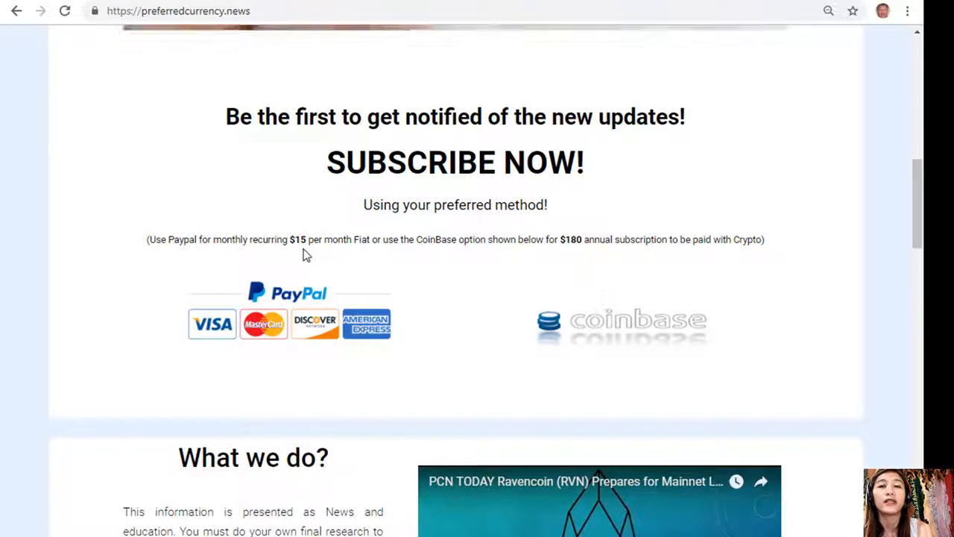
mouse_move(671, 284)
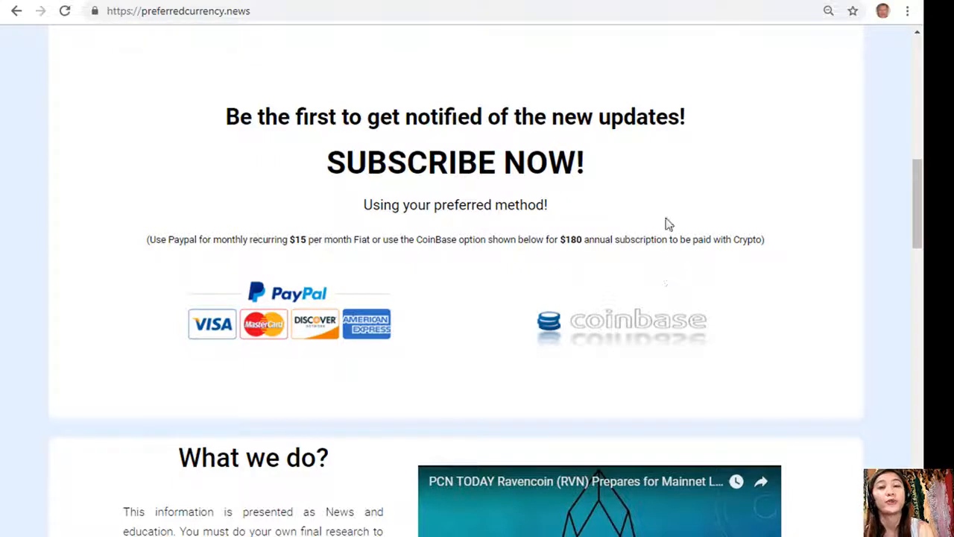
scroll(up, 3)
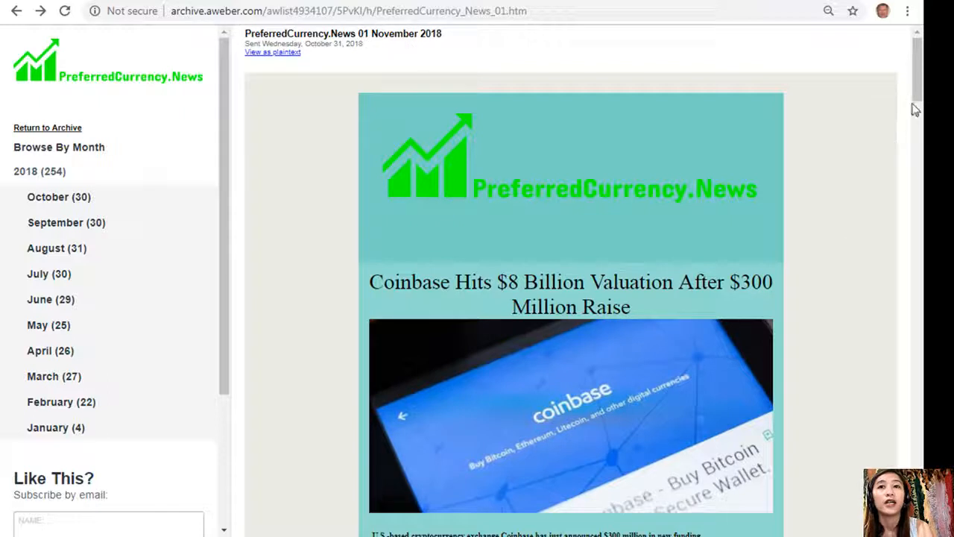
scroll(down, 3)
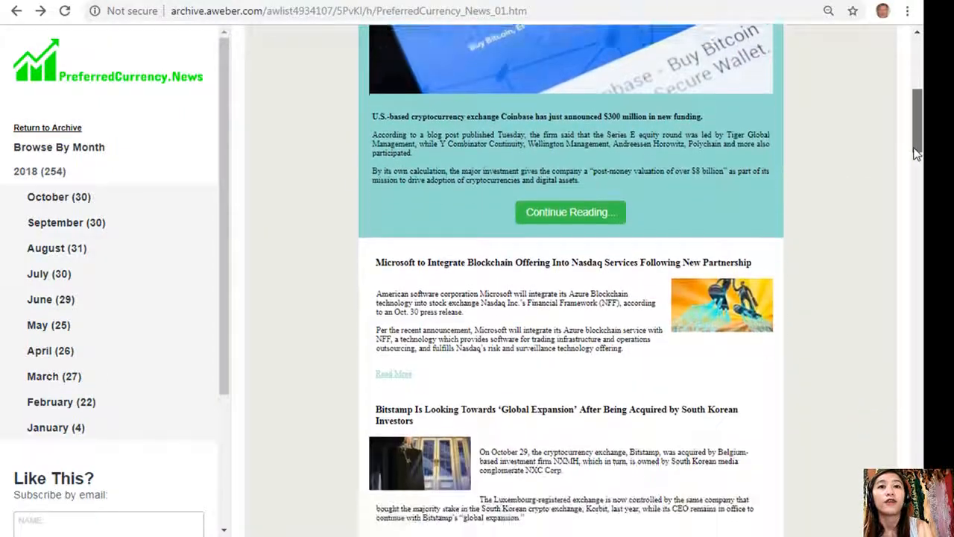
scroll(down, 3)
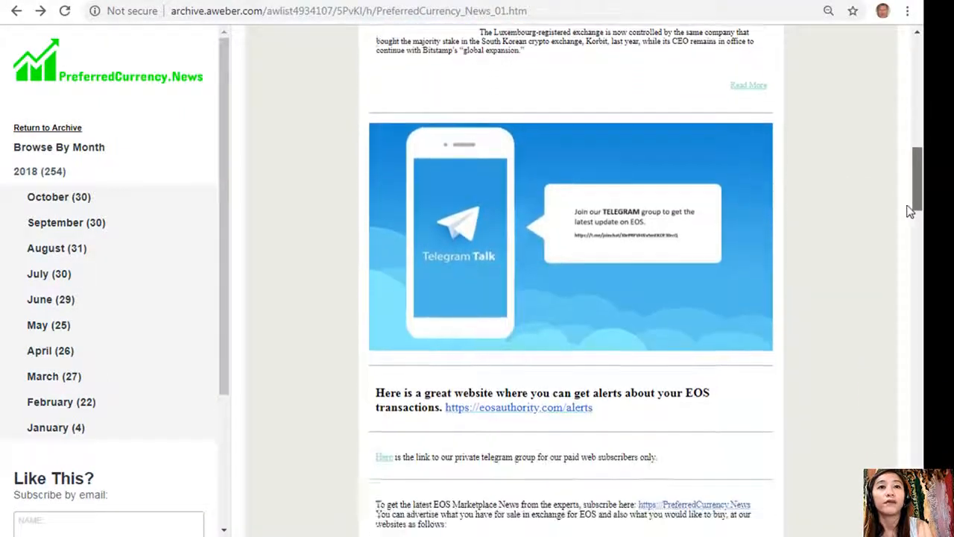
scroll(down, 3)
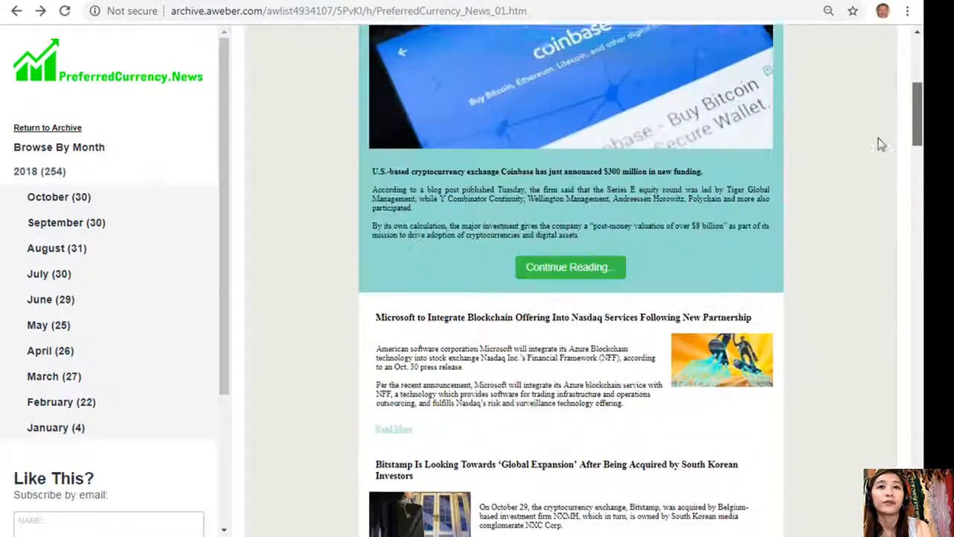
scroll(up, 3)
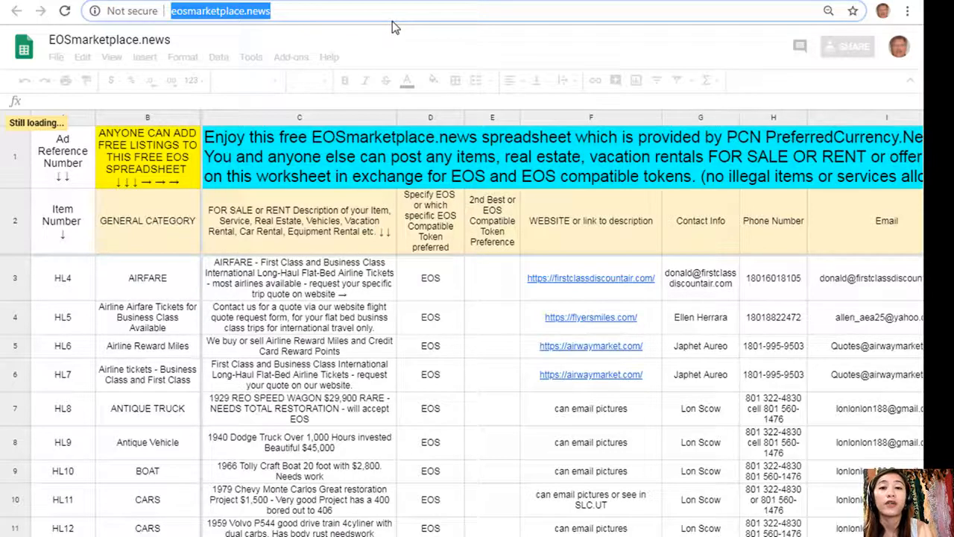
mouse_move(127, 91)
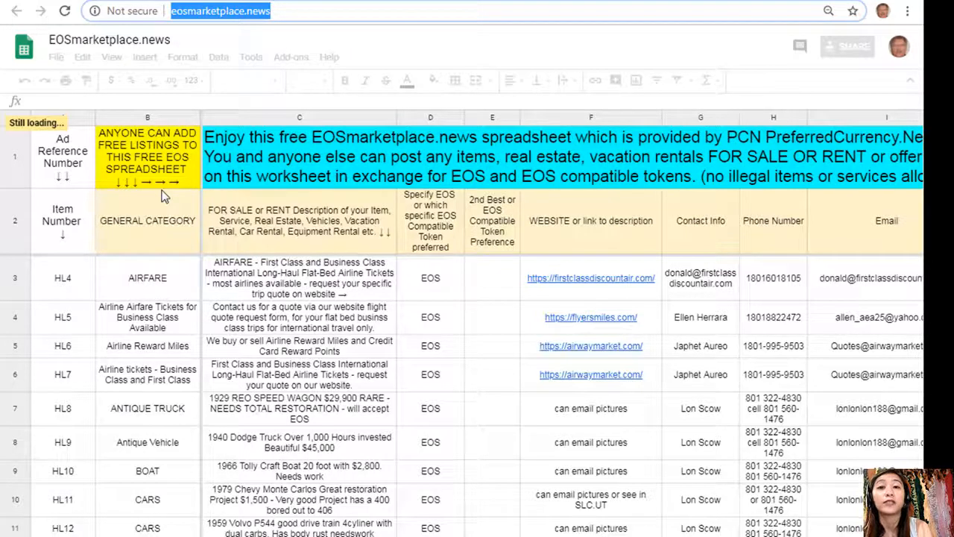
mouse_move(153, 243)
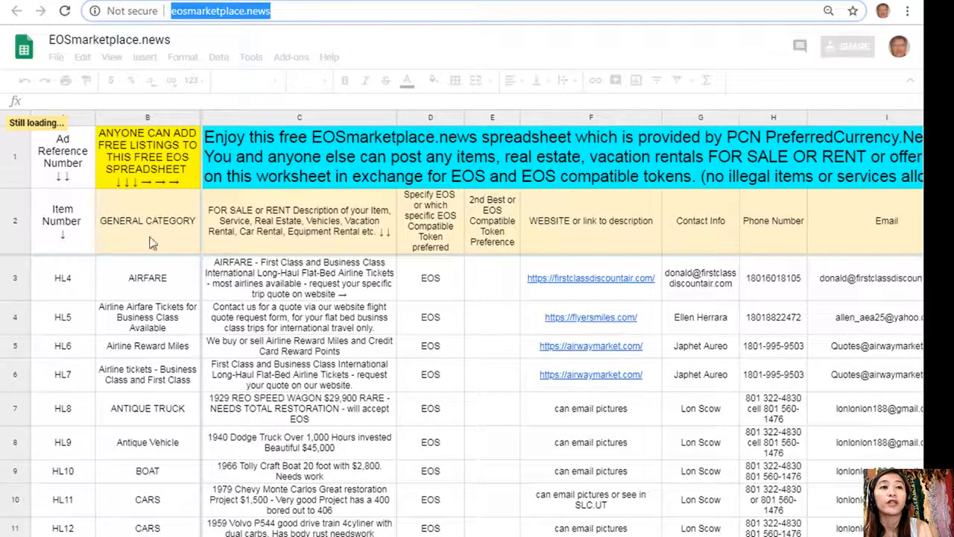
mouse_move(328, 298)
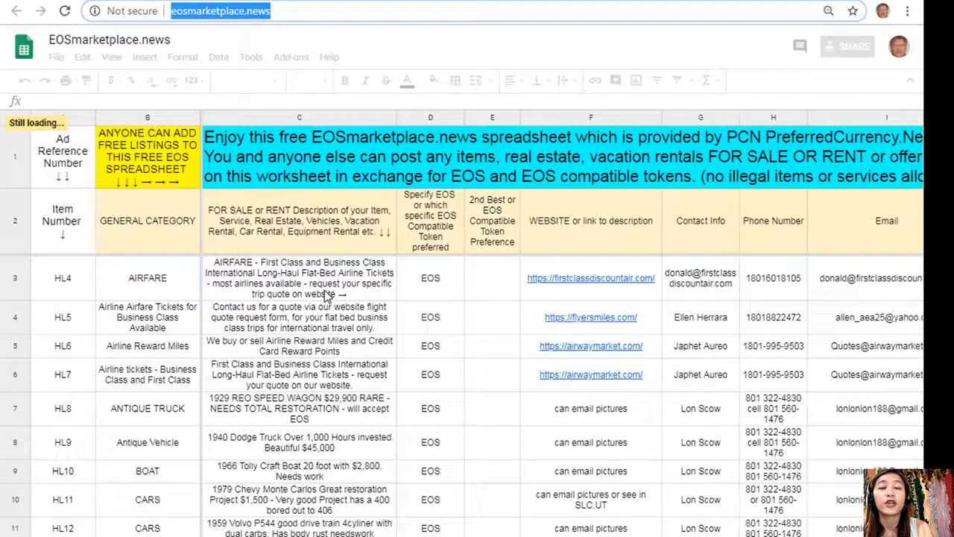
mouse_move(594, 310)
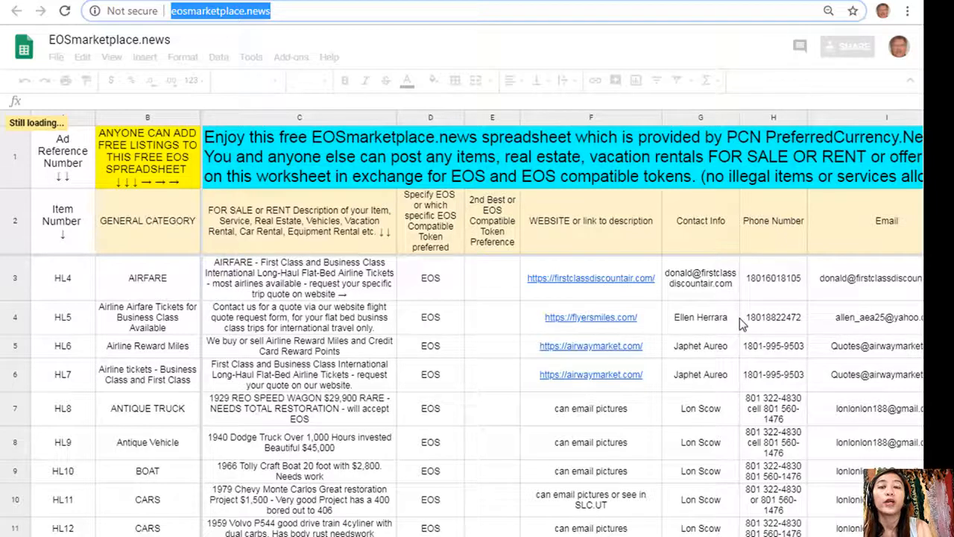
mouse_move(783, 324)
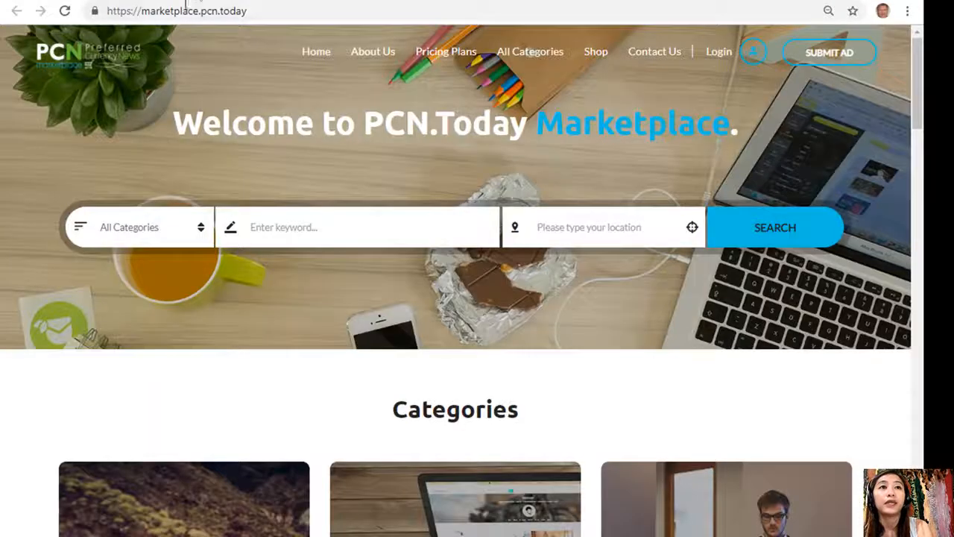
Step: Scroll the PCN.Today Marketplace home page past Categories to the Advertisements section with the Classic Collectible Car listing
click(177, 10)
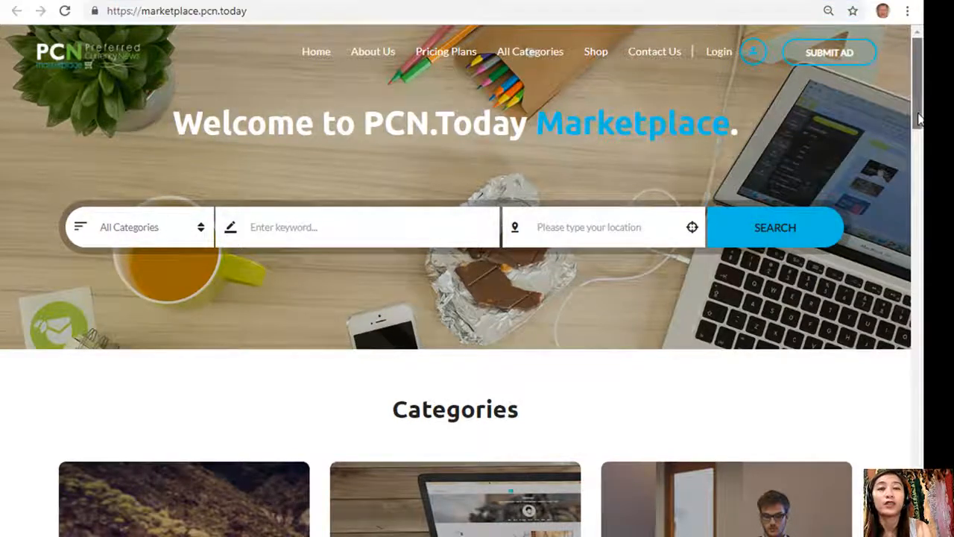
scroll(down, 3)
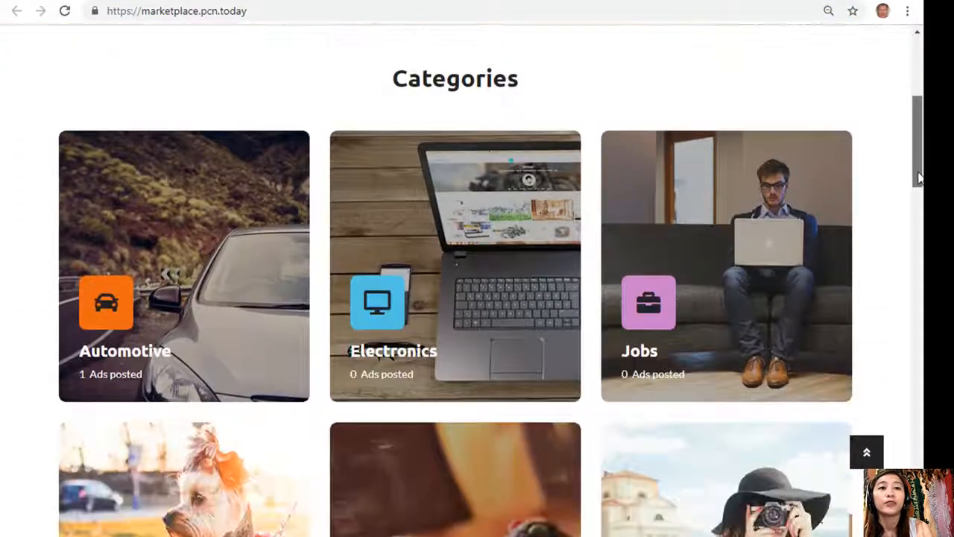
scroll(down, 3)
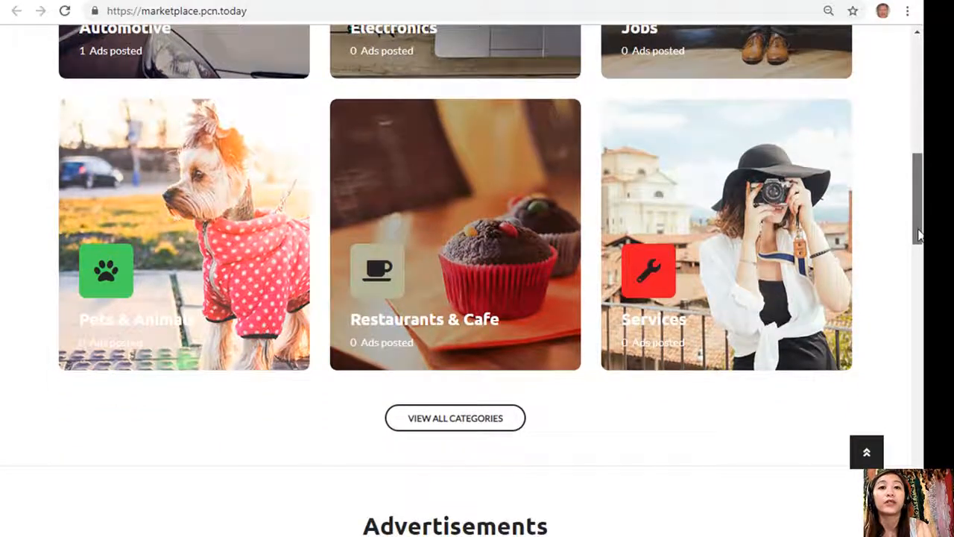
scroll(down, 3)
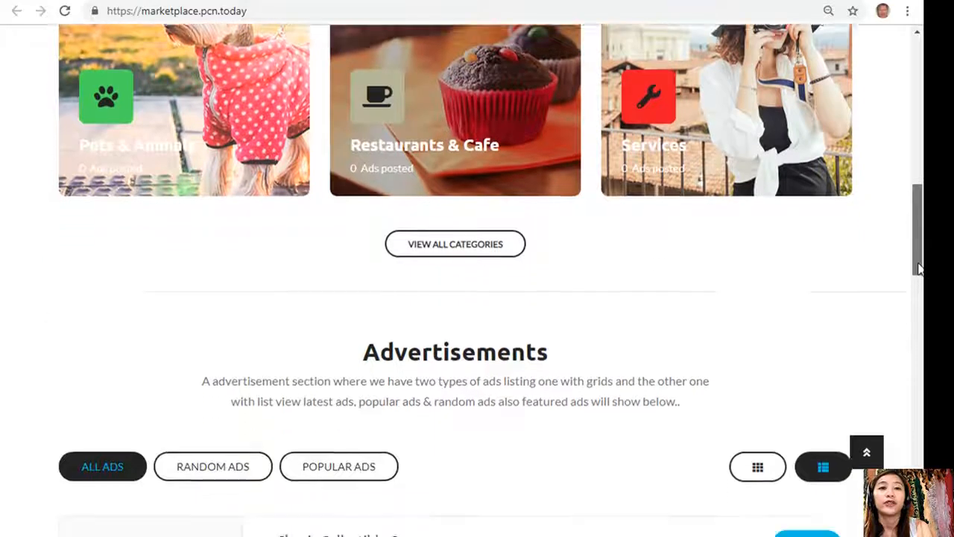
scroll(down, 3)
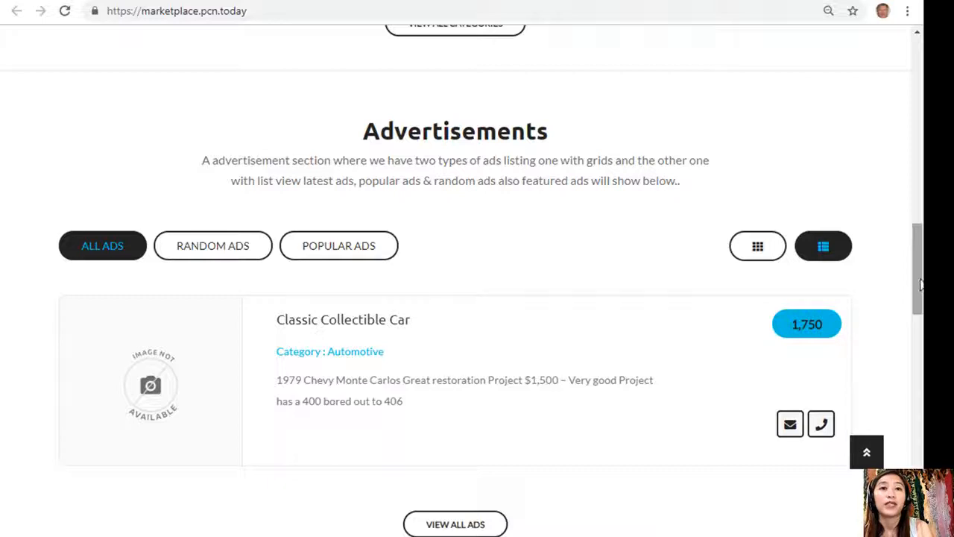
Step: Preview the marketplace ads as a grid of cards, then return them to list layout
scroll(down, 3)
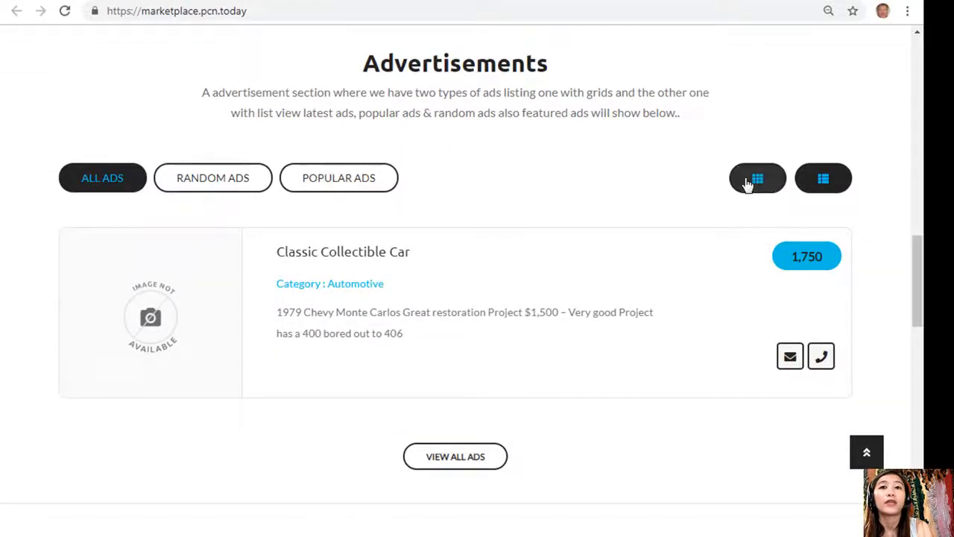
click(823, 178)
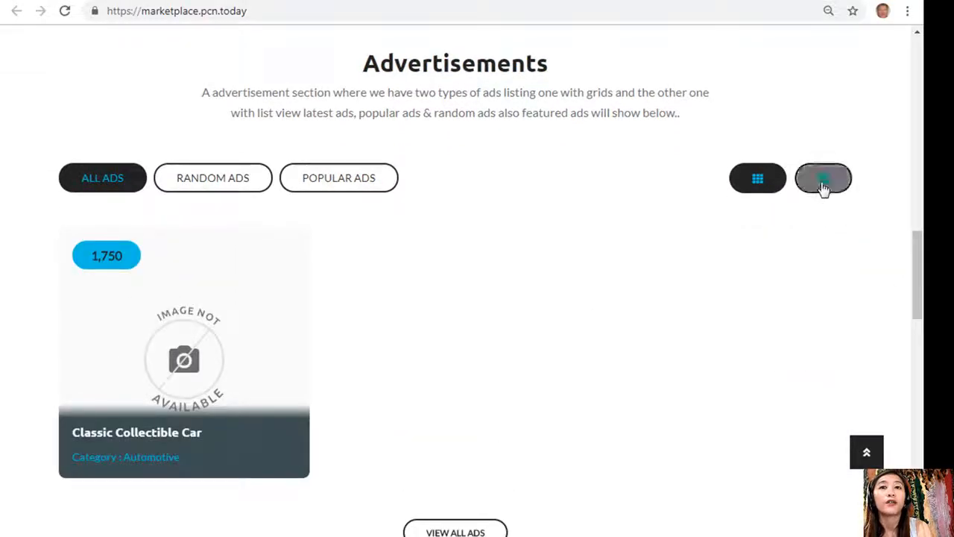
click(823, 178)
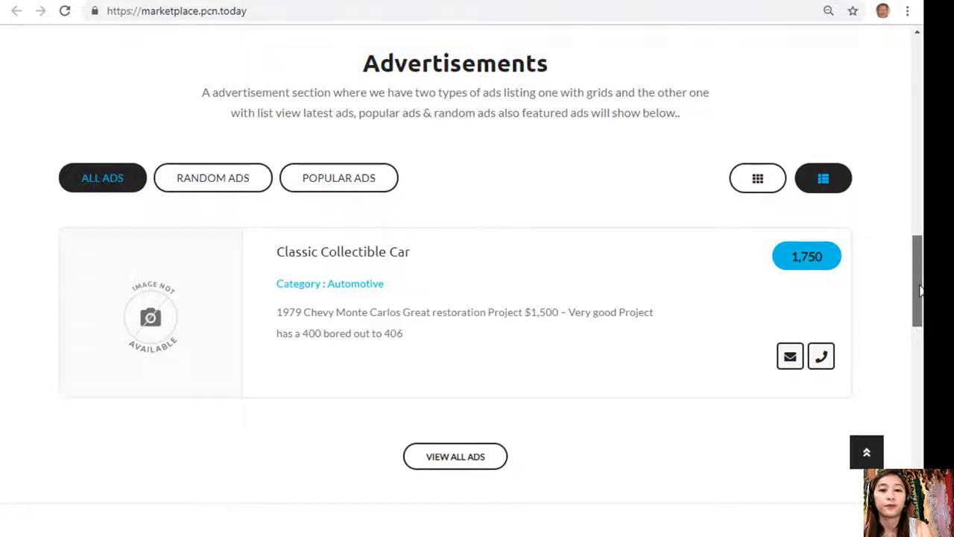
Step: Scroll down to the Ads Locations section showing Canada and United Kingdom
scroll(down, 3)
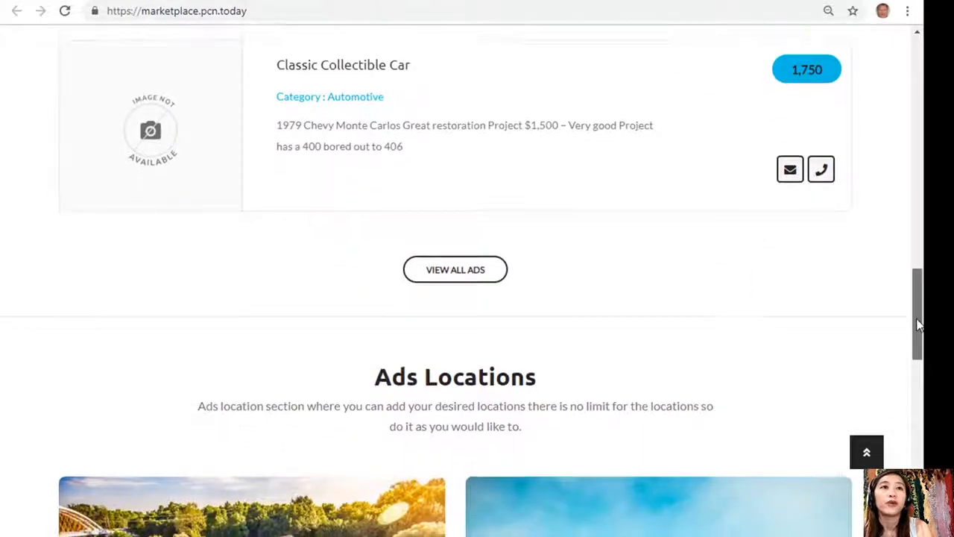
scroll(down, 3)
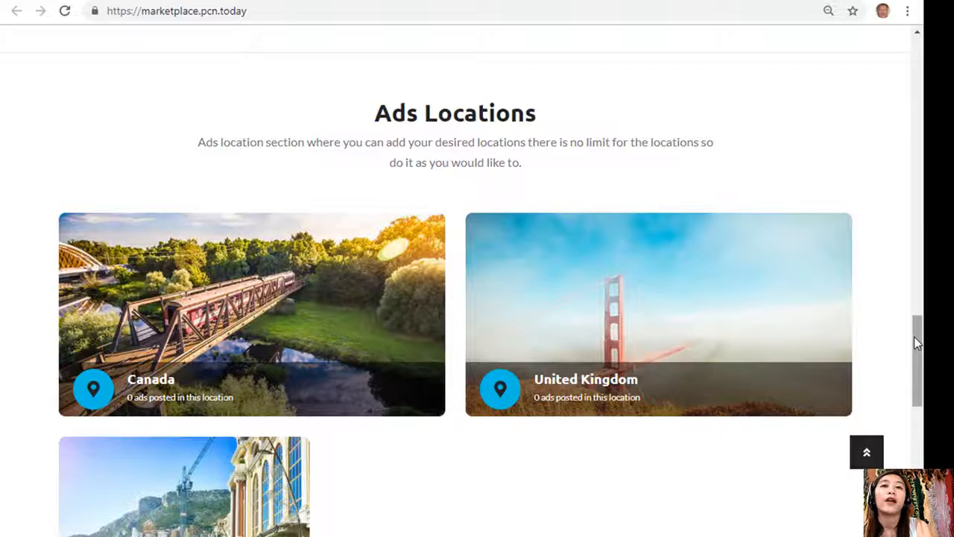
scroll(down, 3)
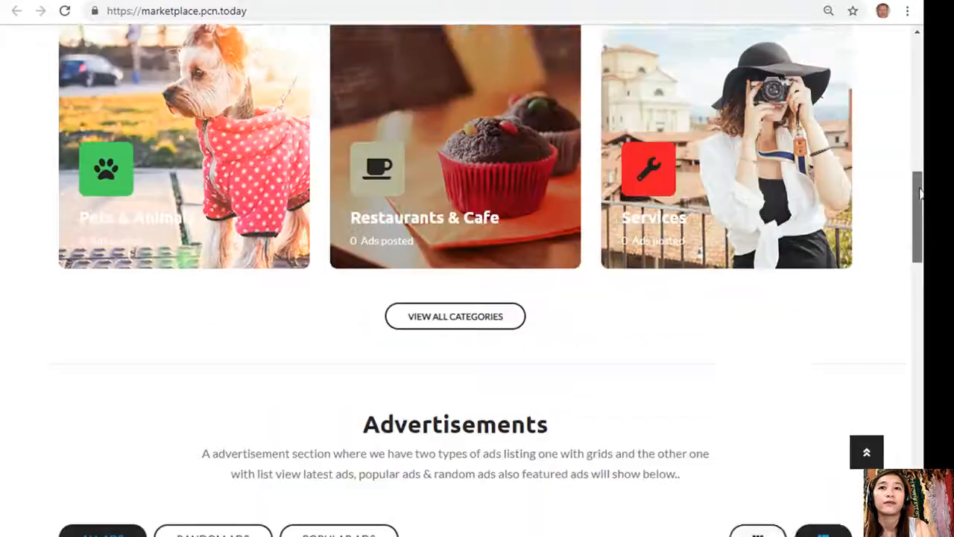
Step: Scroll back up the marketplace page before moving to the Coinbase Pro tab
scroll(up, 3)
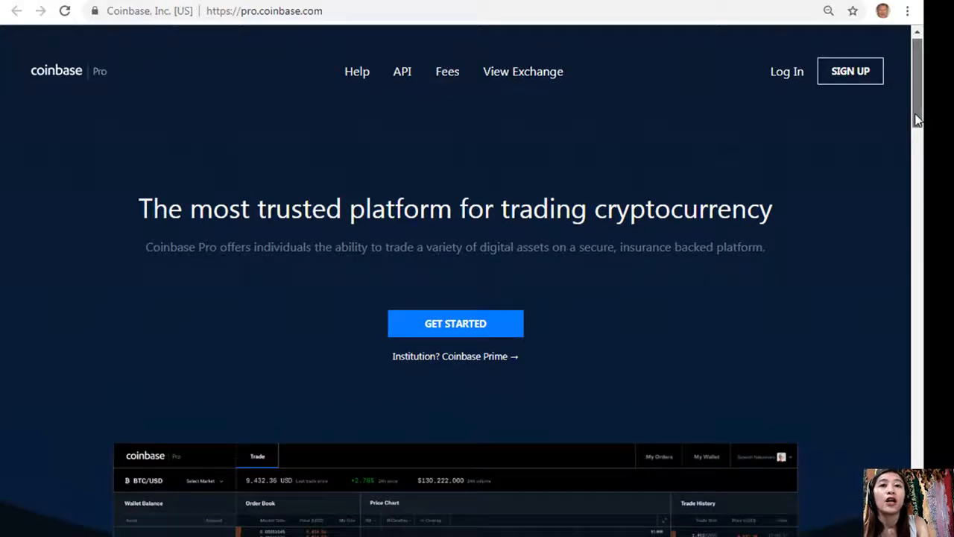
scroll(down, 3)
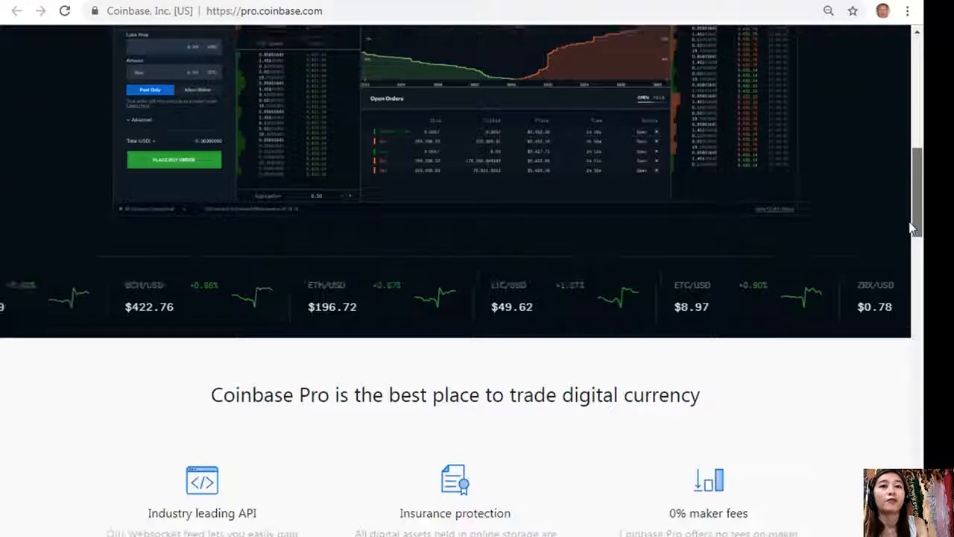
scroll(down, 3)
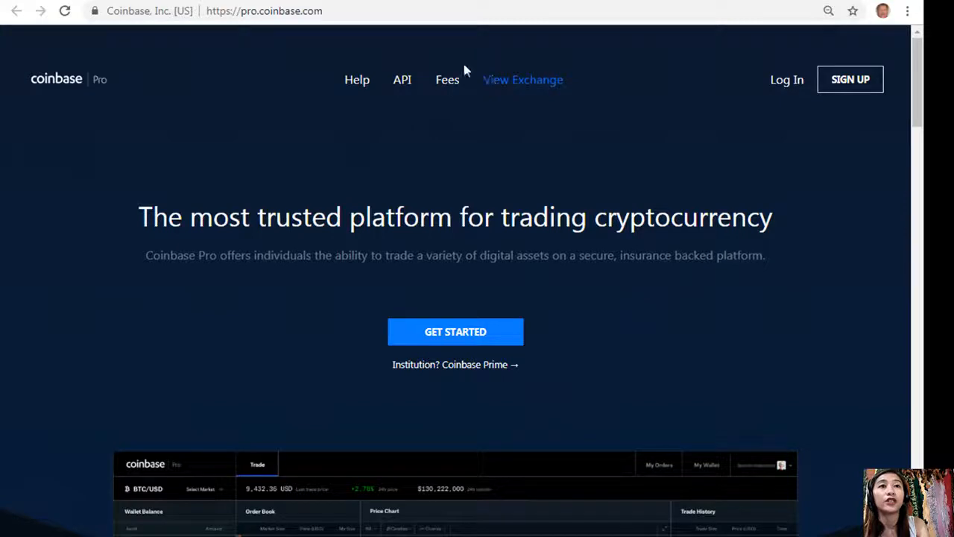
text(https://www.binance.com/en?ref=13838966)
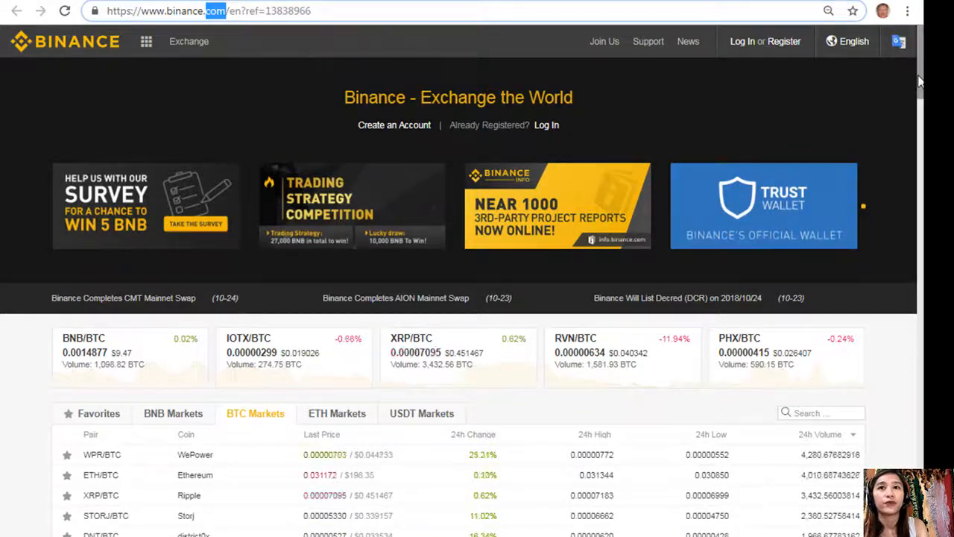
Step: Scroll through the Binance BTC Markets table before moving to the EOS Lynx tab
scroll(down, 3)
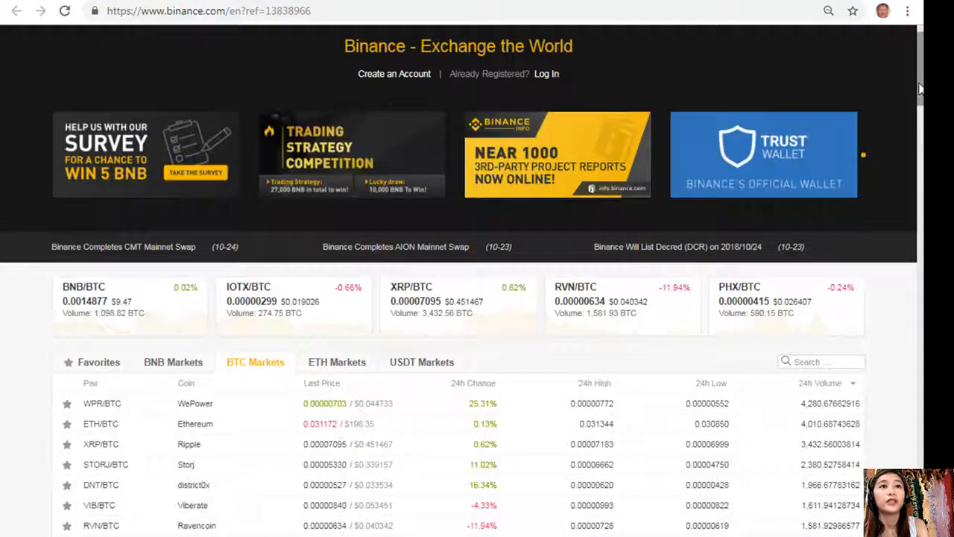
scroll(down, 3)
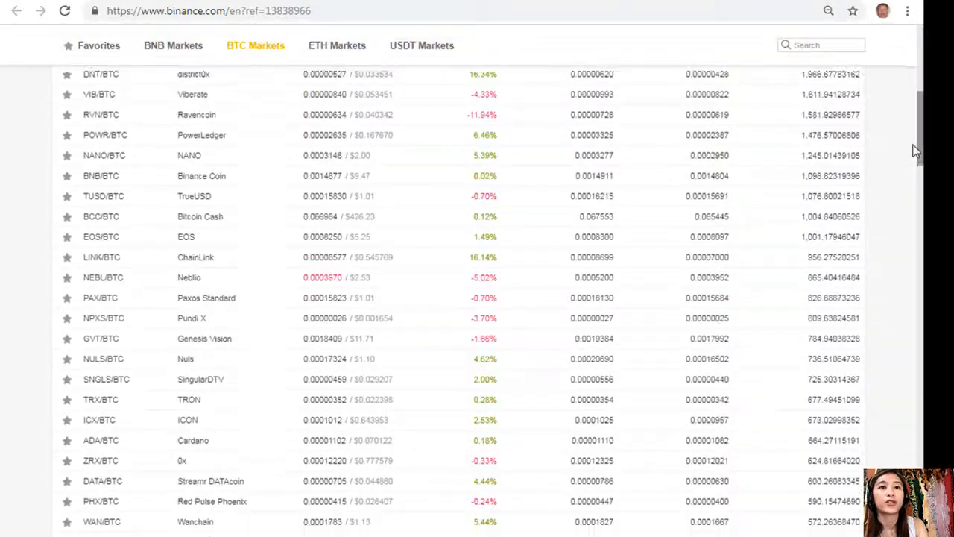
scroll(down, 3)
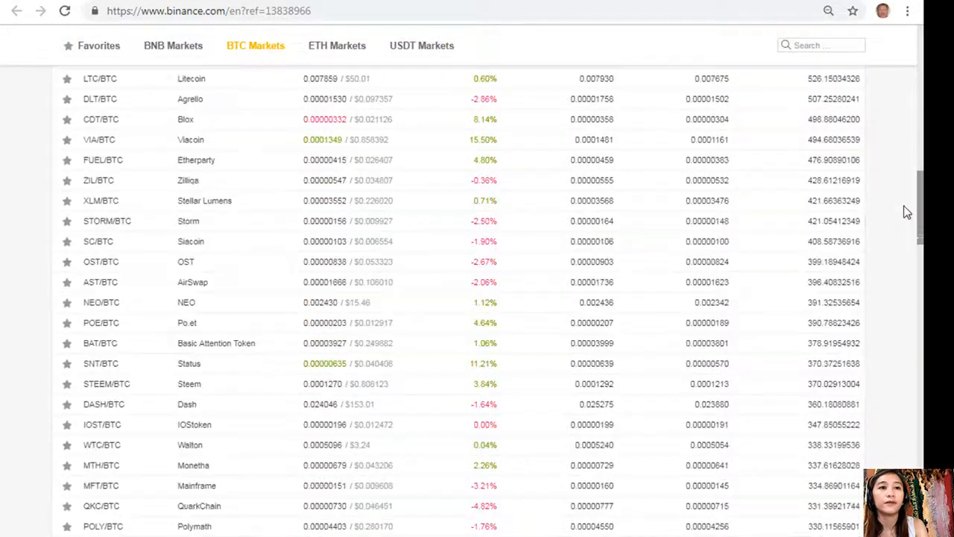
scroll(up, 3)
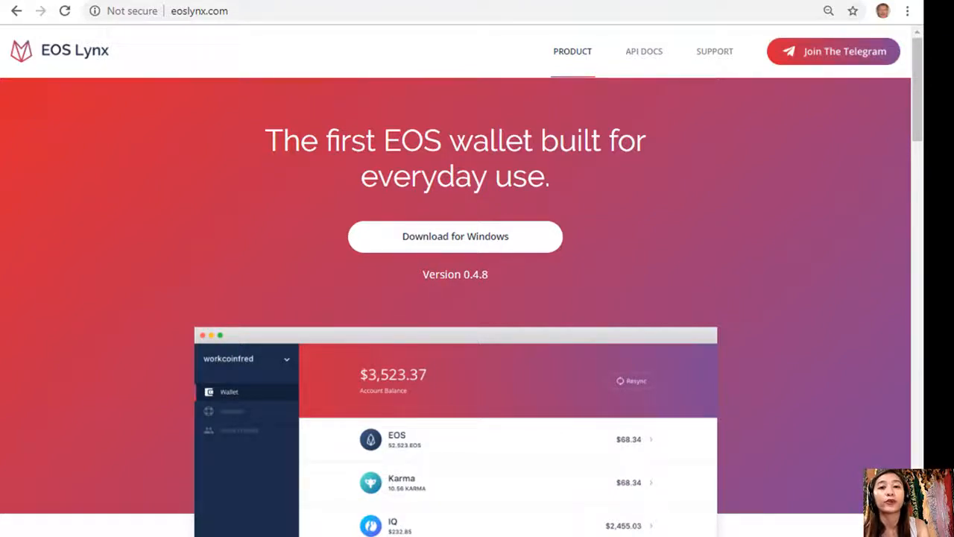
mouse_move(338, 92)
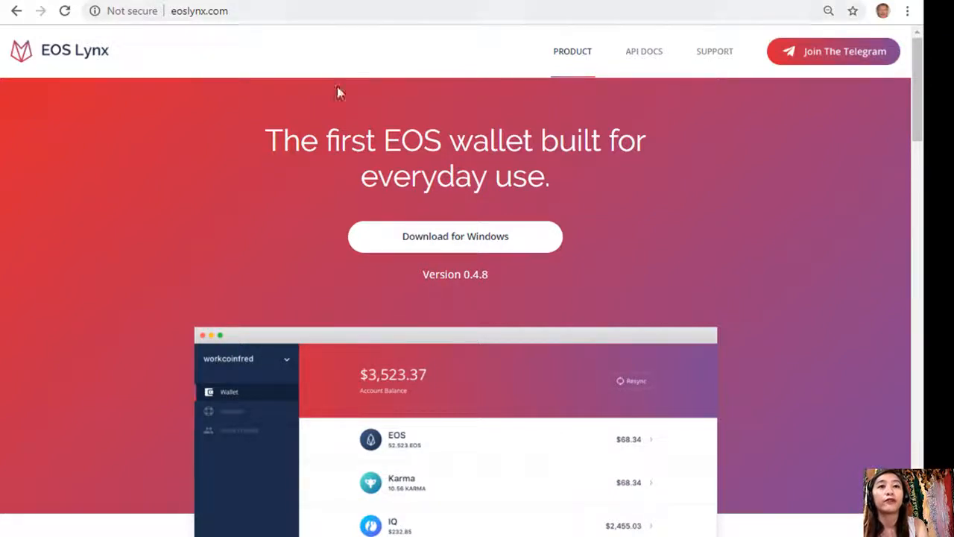
mouse_move(570, 181)
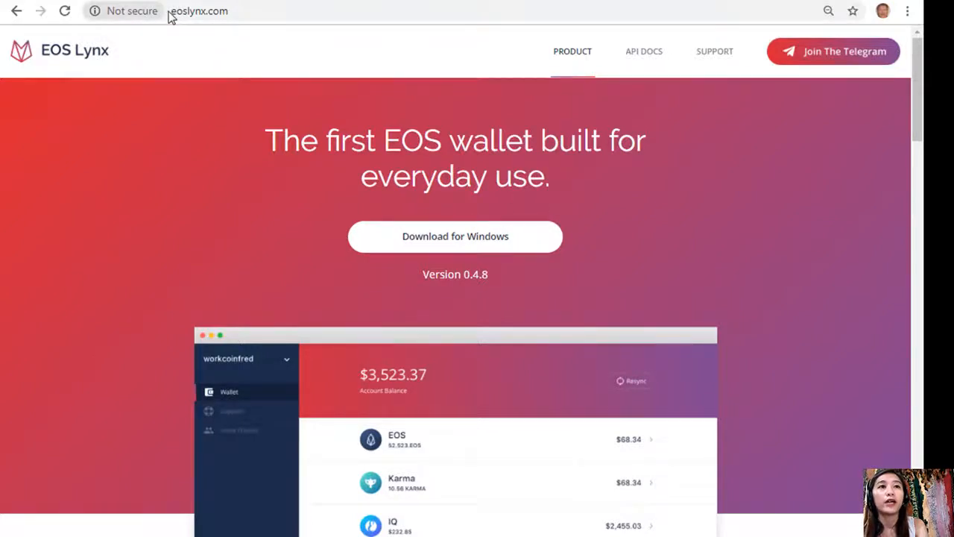
Step: Scroll the archived newsletter down to the Research List of ten tokens above the Open Spreadsheet button
click(199, 12)
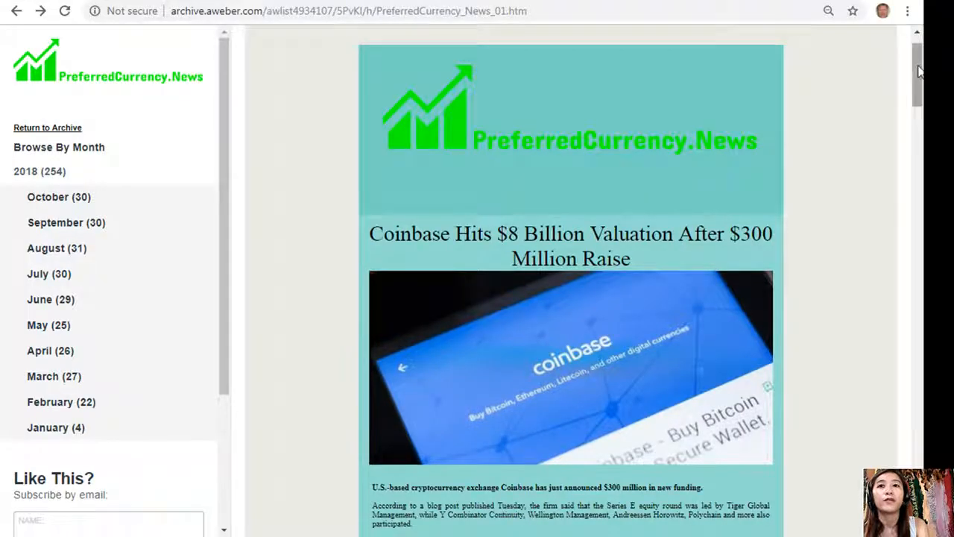
scroll(down, 3)
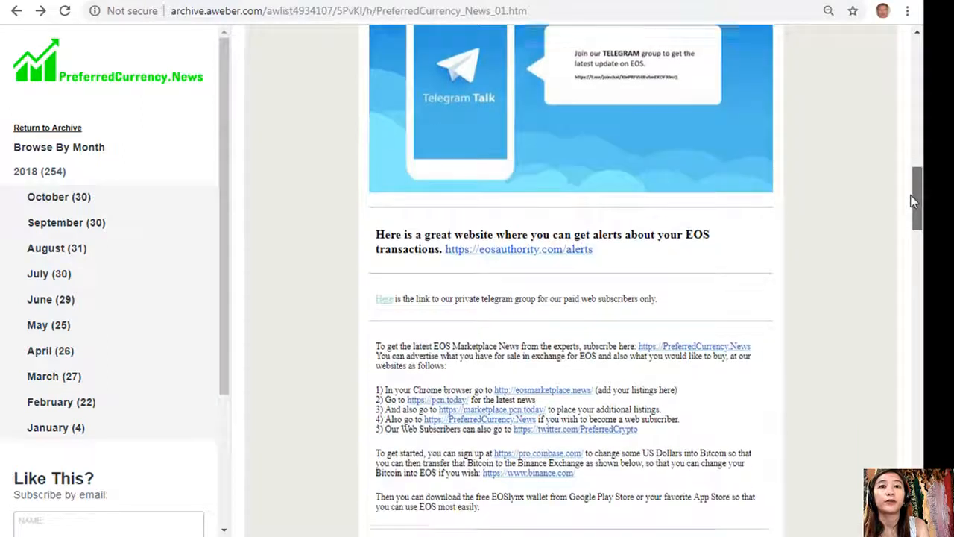
scroll(down, 3)
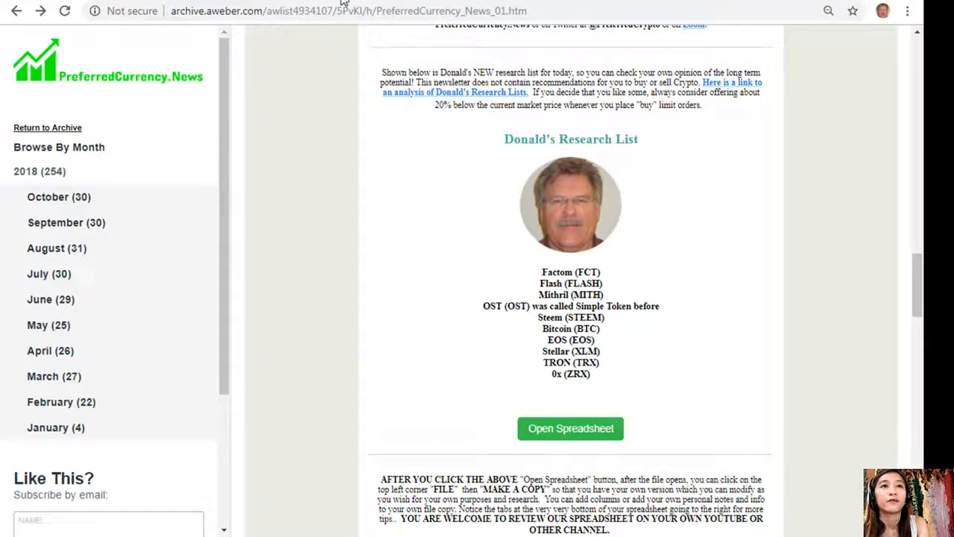
Step: Open the research spreadsheet and highlight the USD Recent Price, Google searches and 50 Candle SMA columns
click(570, 428)
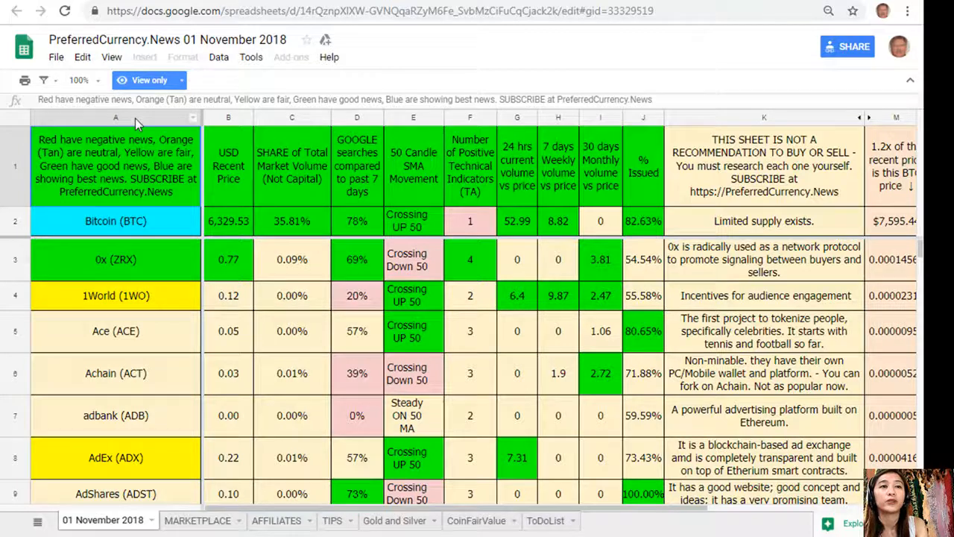
click(228, 117)
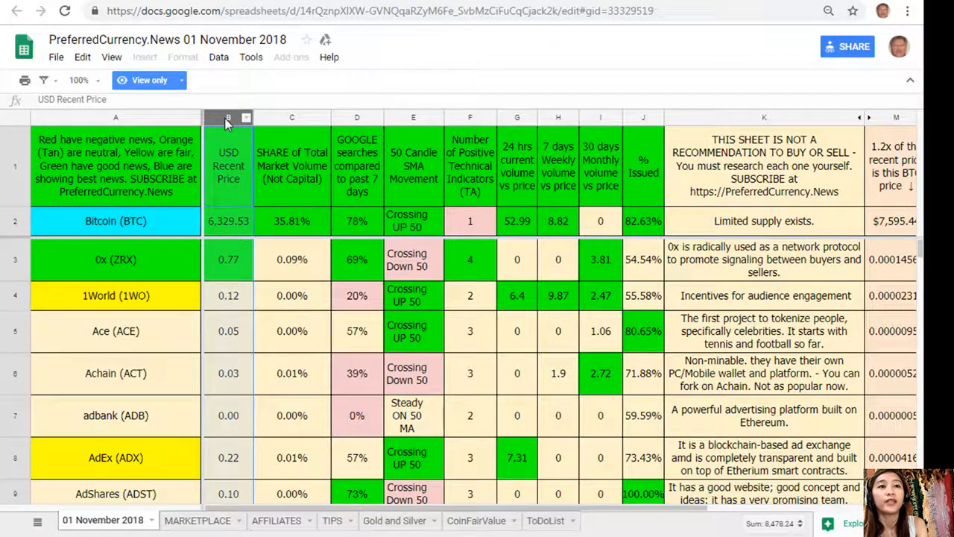
click(292, 117)
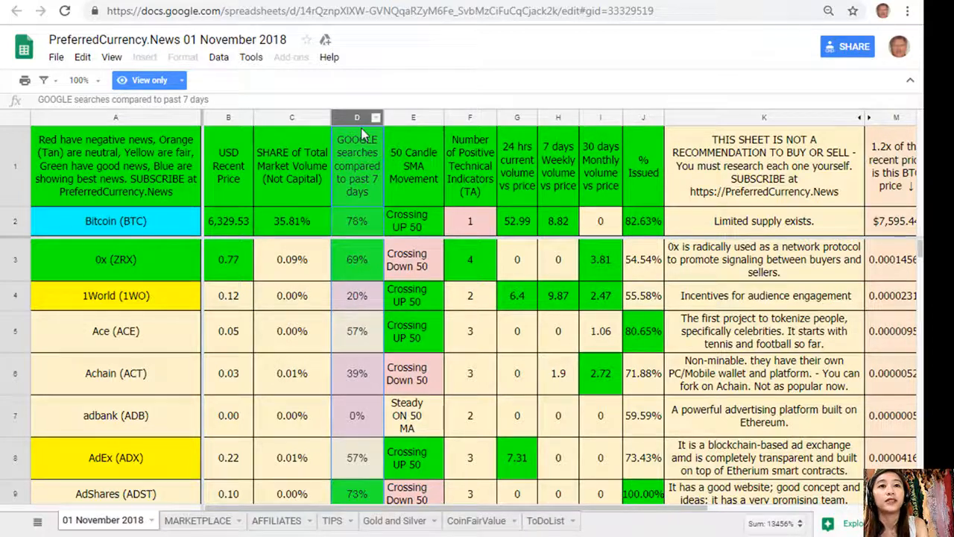
click(413, 117)
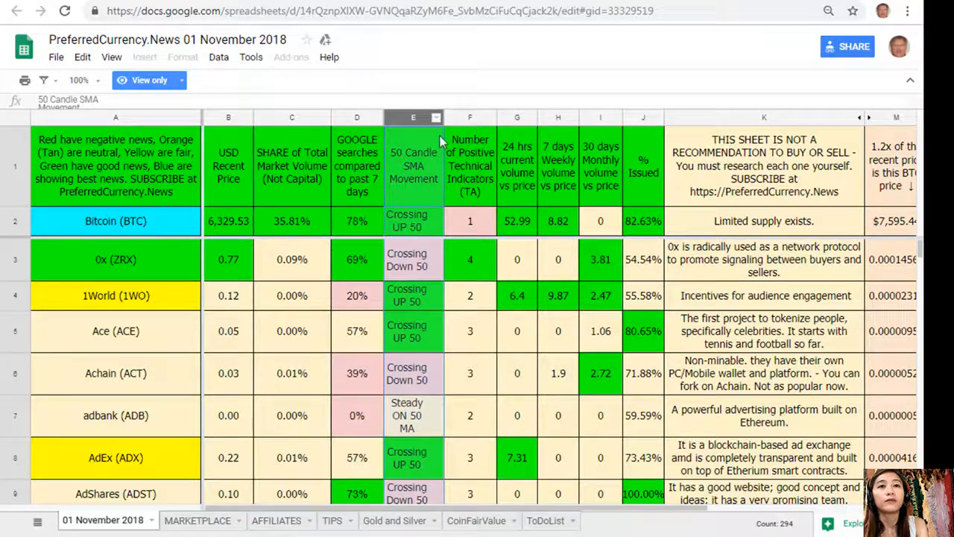
Step: Highlight the Positive Technical Indicators, 24 hrs volume, 7 days weekly volume and % Issued columns
click(470, 117)
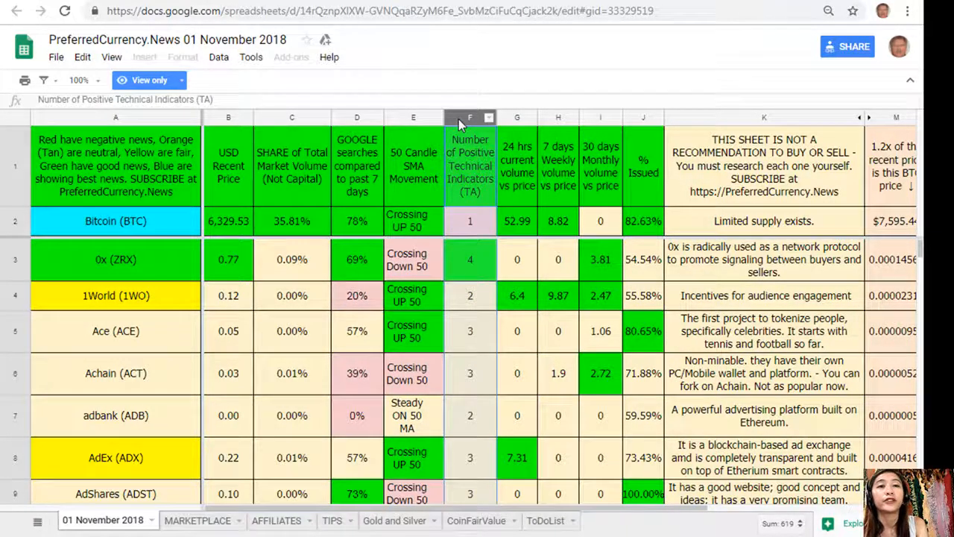
click(517, 117)
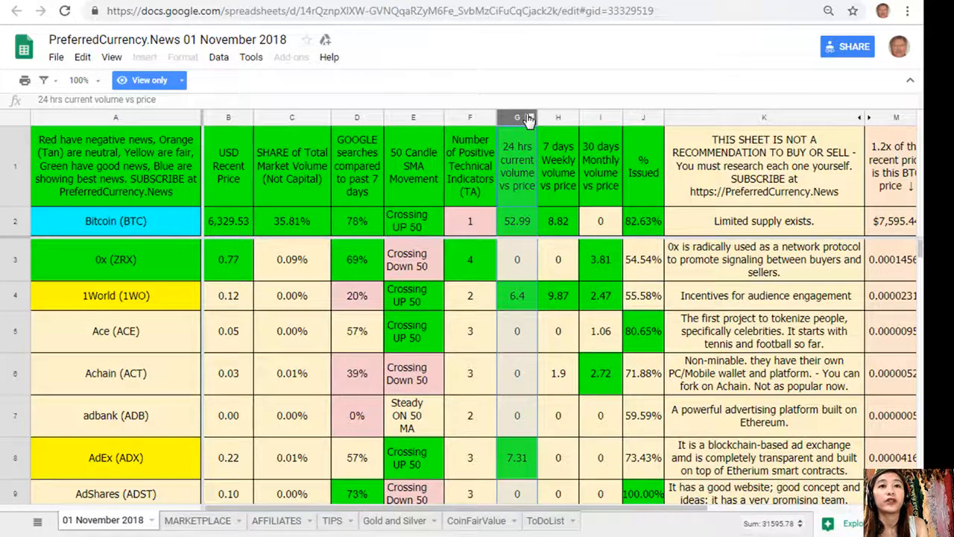
click(557, 117)
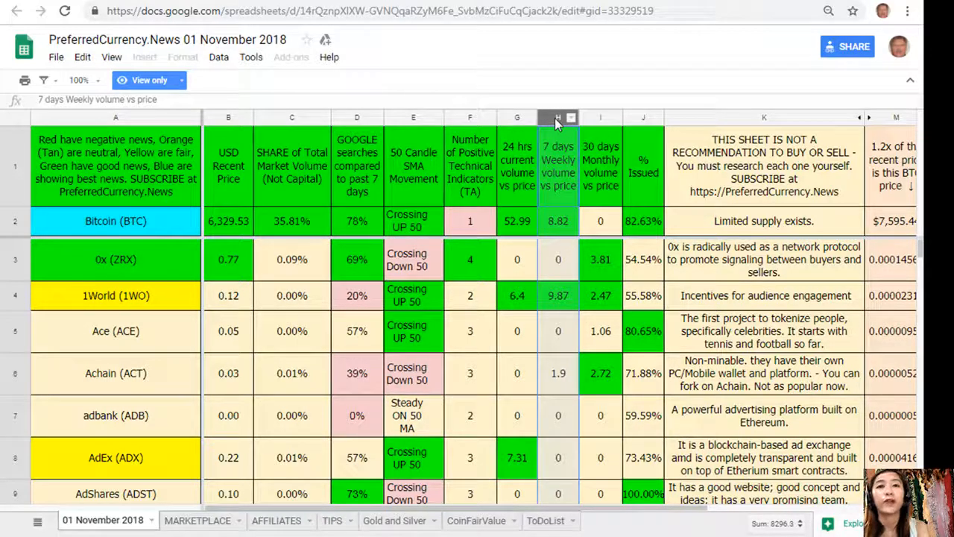
click(600, 117)
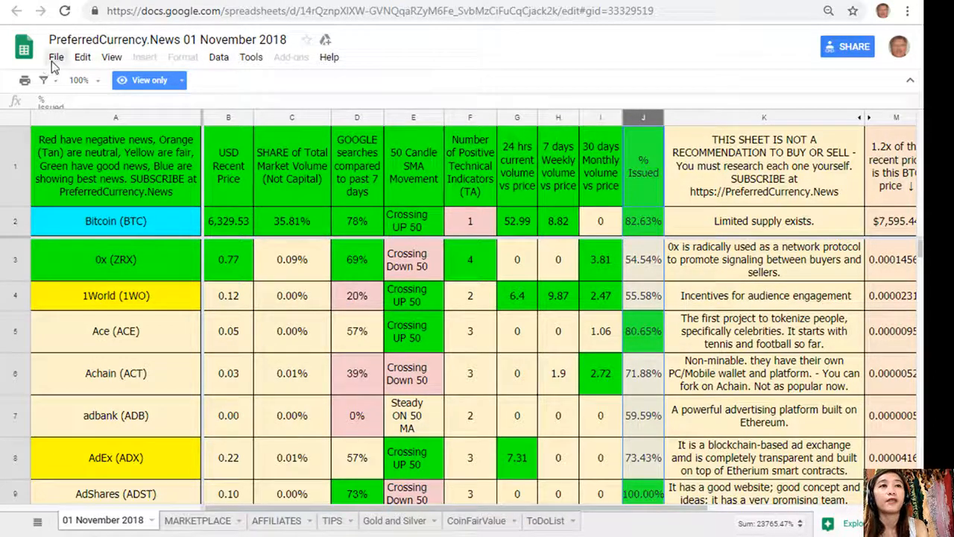
Step: Make a copy of the sheet named 'Copy of PreferredCurrency.News 01 November 2018' in My Drive via File > Make a copy
click(56, 57)
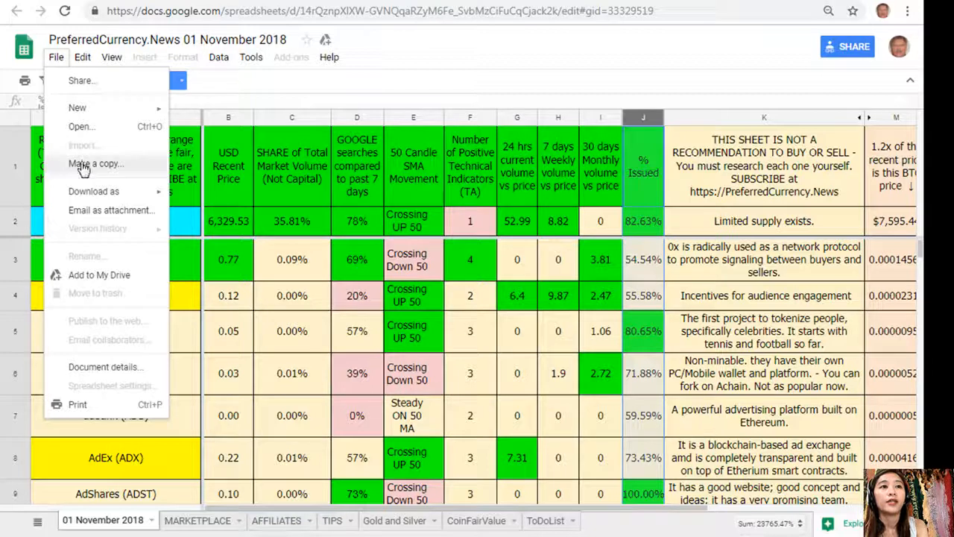
click(96, 164)
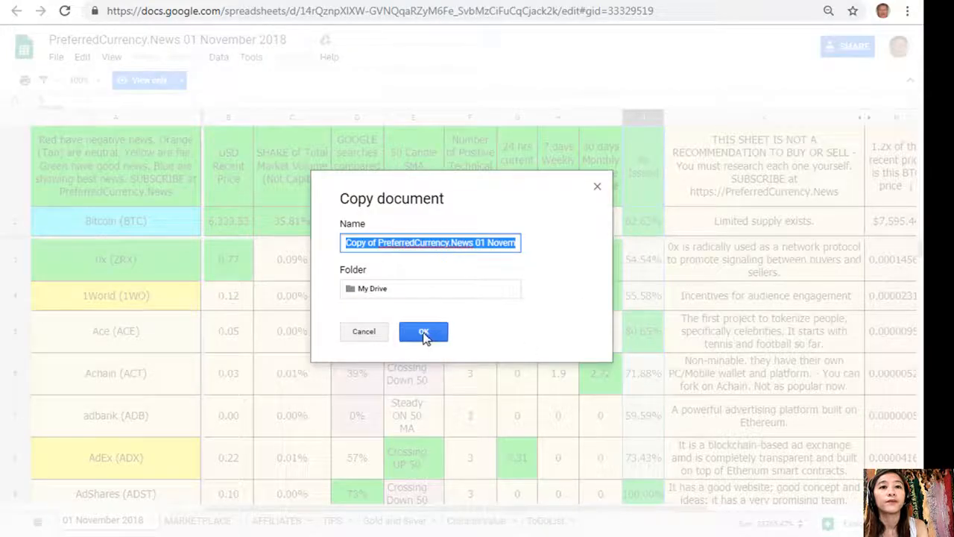
click(424, 331)
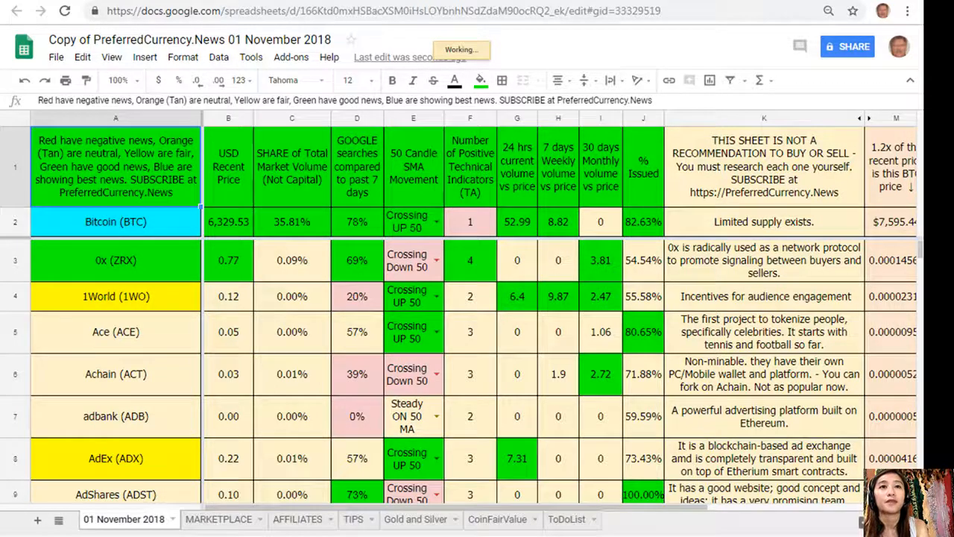
Step: Return to the newsletter tab and scroll through the High Volume, Technical, Weekly and Google Search token lists to Become an Affiliate
click(17, 11)
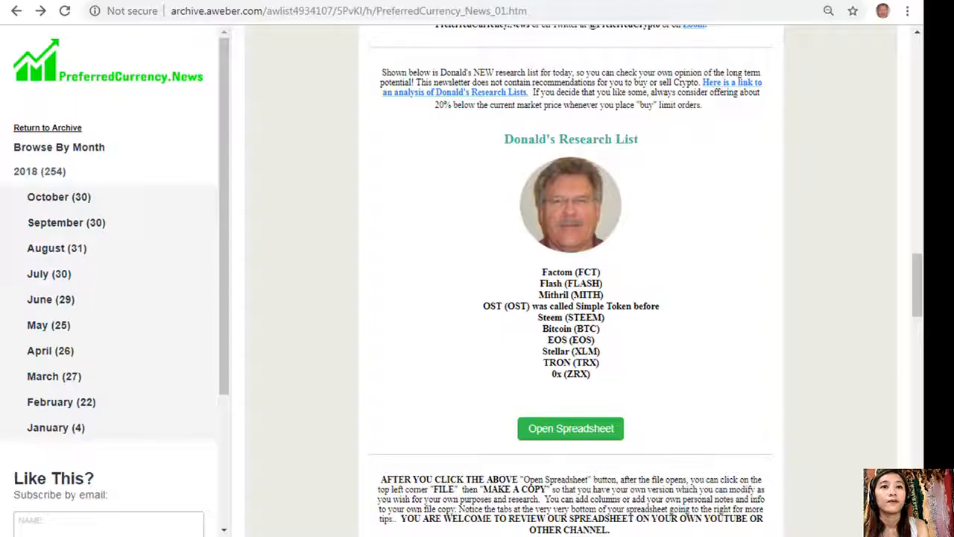
scroll(down, 3)
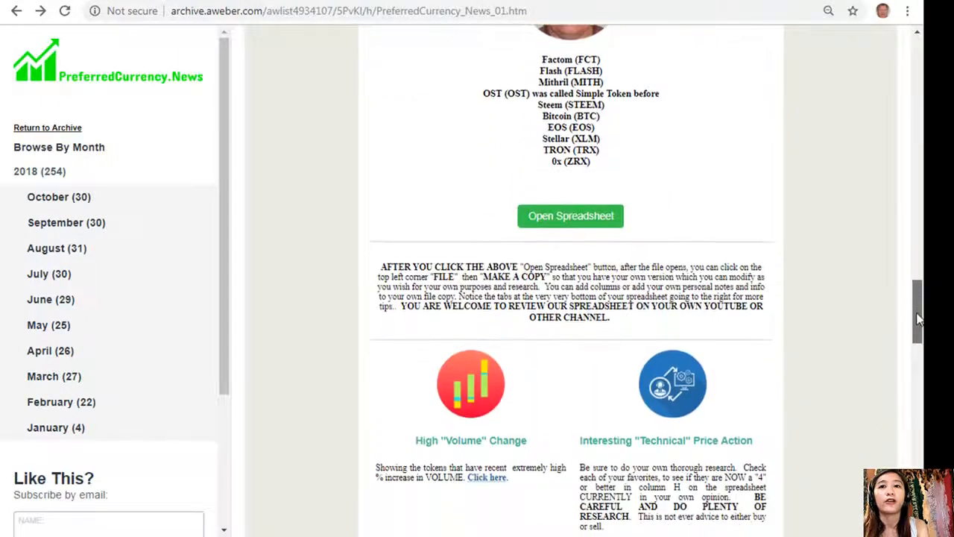
scroll(down, 3)
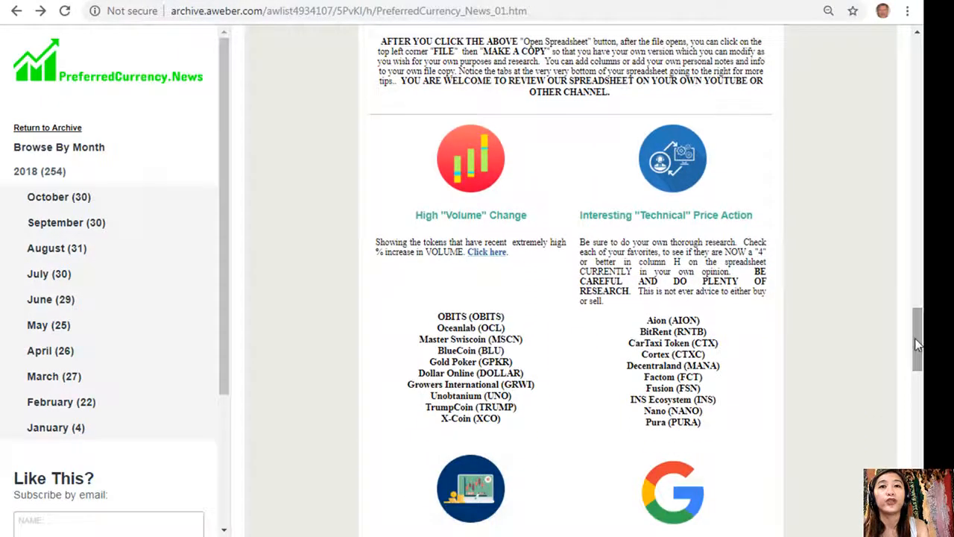
scroll(down, 3)
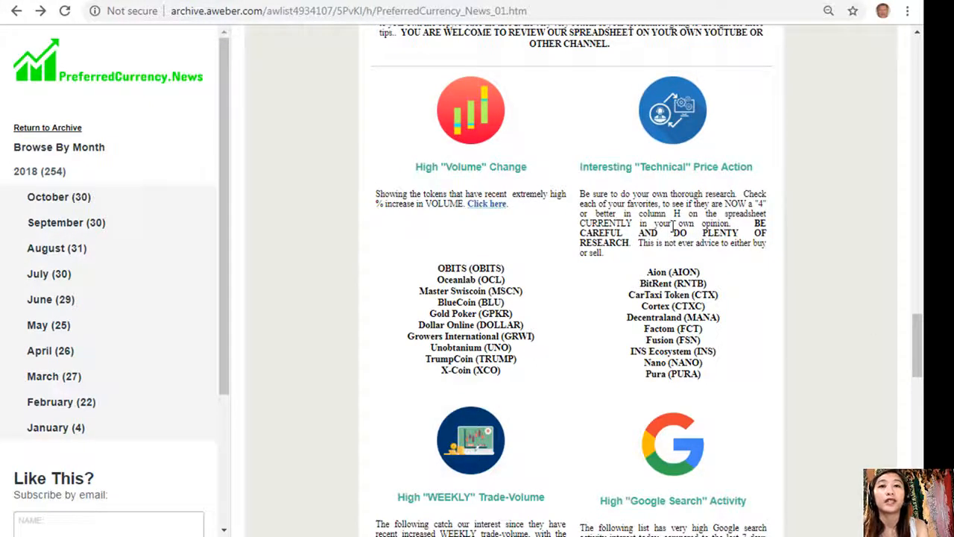
scroll(down, 3)
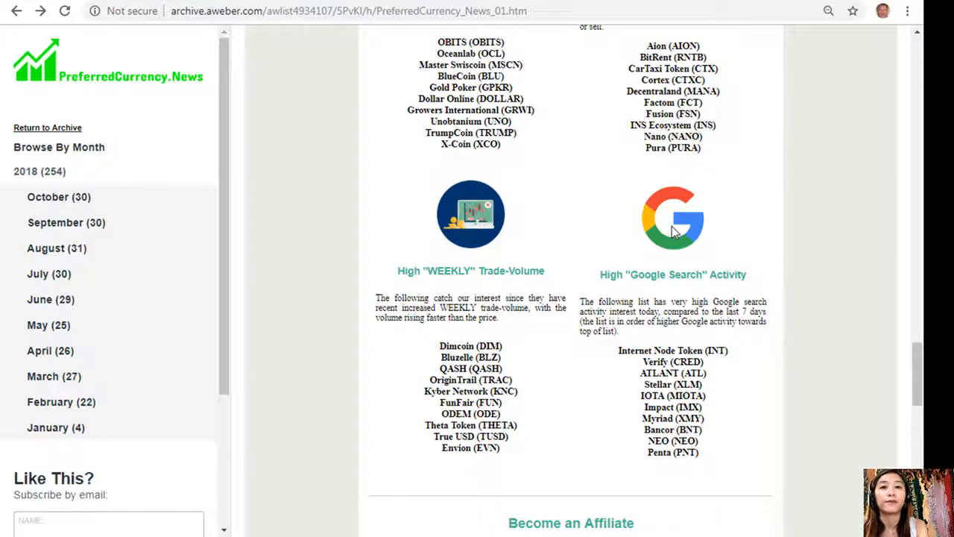
scroll(down, 3)
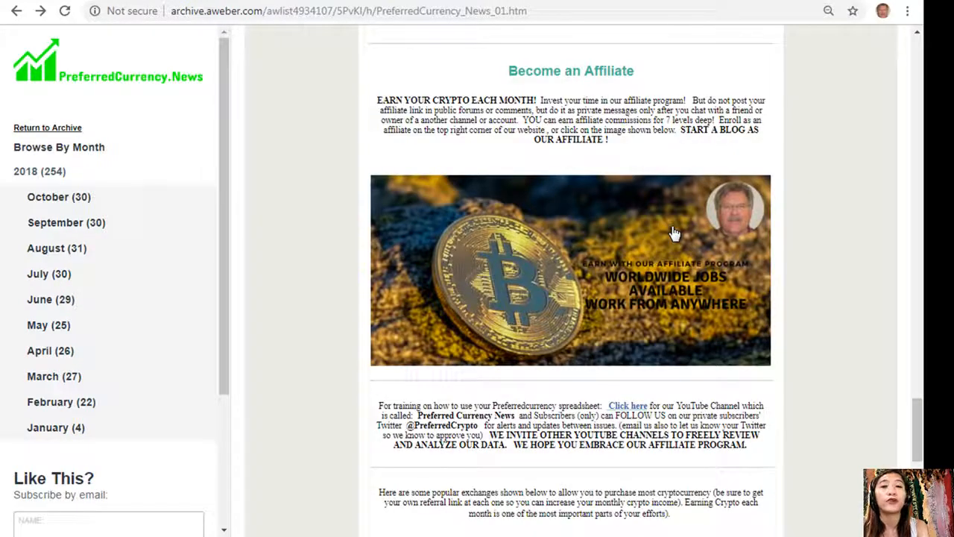
mouse_move(675, 228)
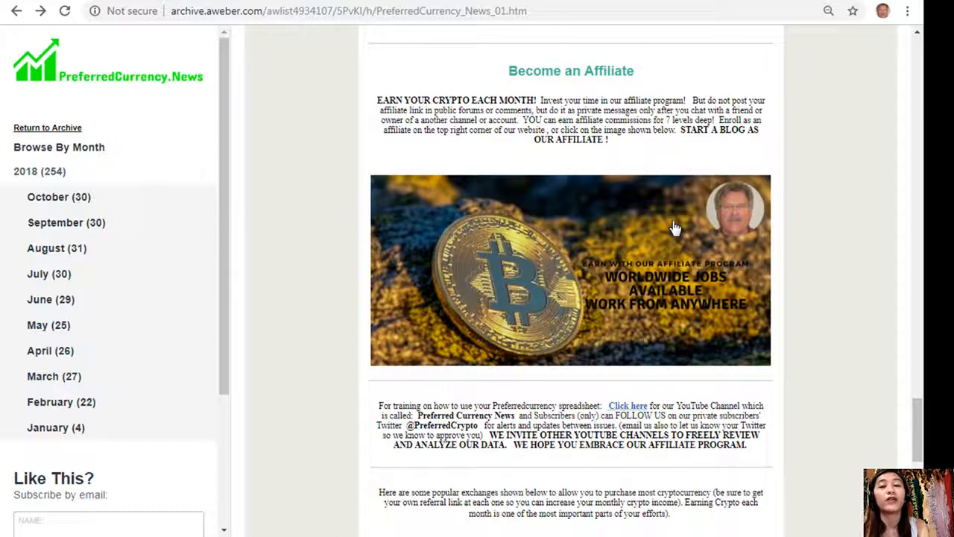
mouse_move(495, 227)
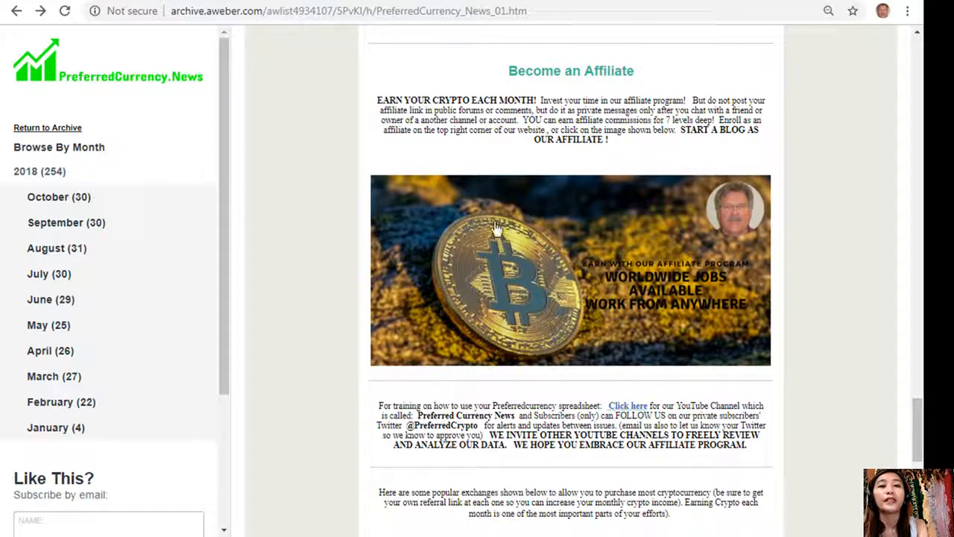
mouse_move(664, 283)
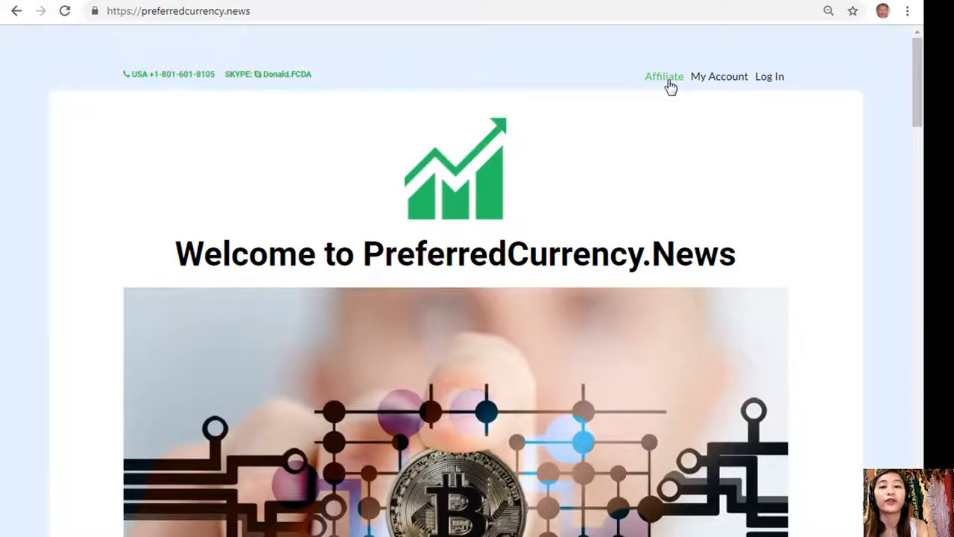
mouse_move(748, 333)
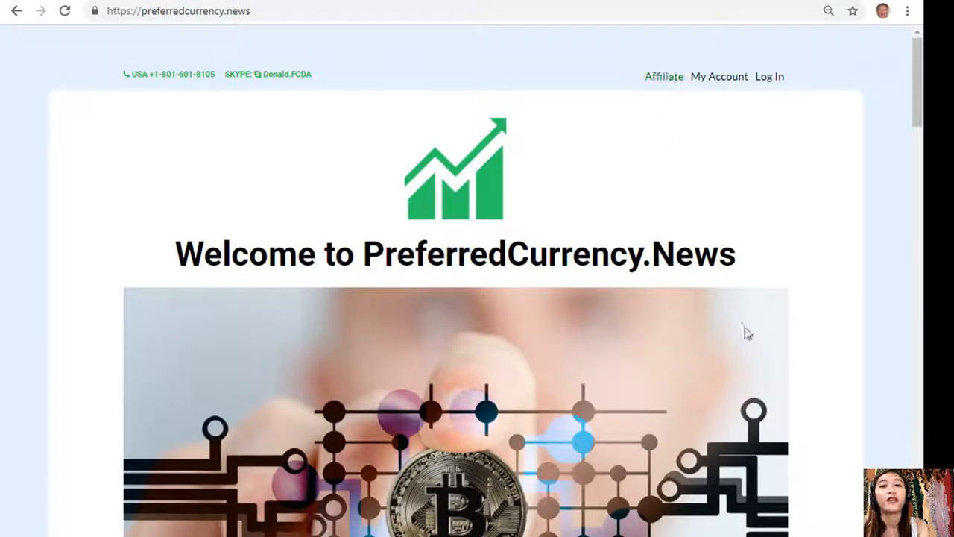